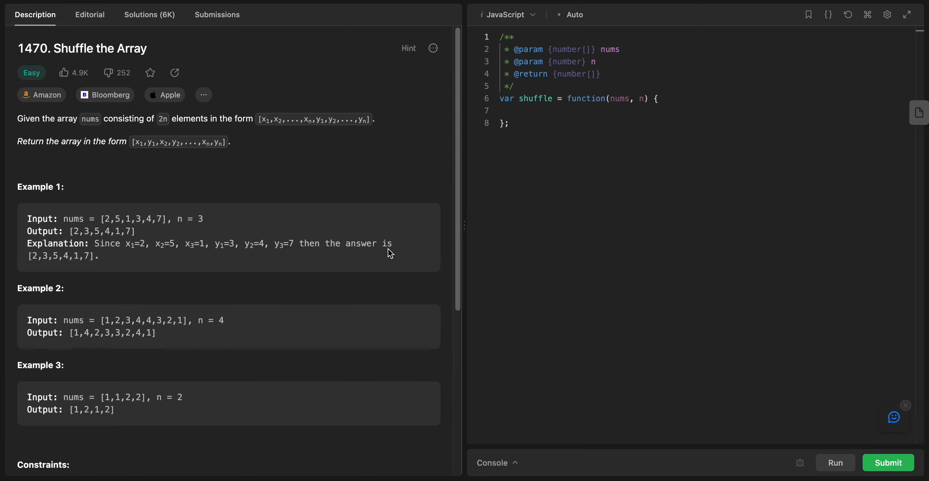
mouse_move(96, 85)
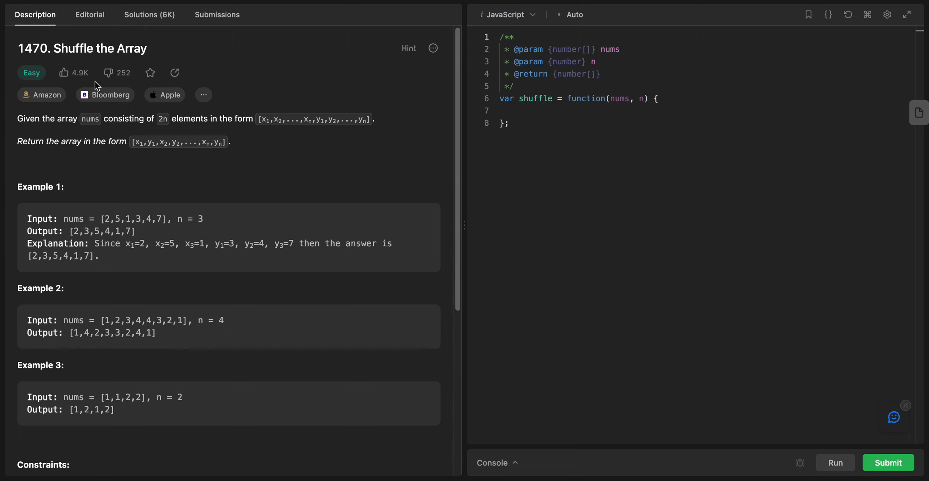
mouse_move(34, 123)
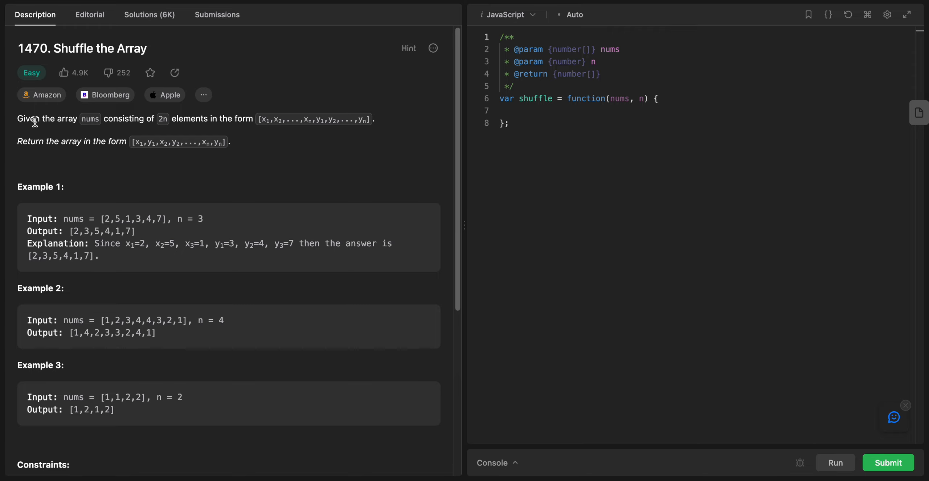
mouse_move(160, 133)
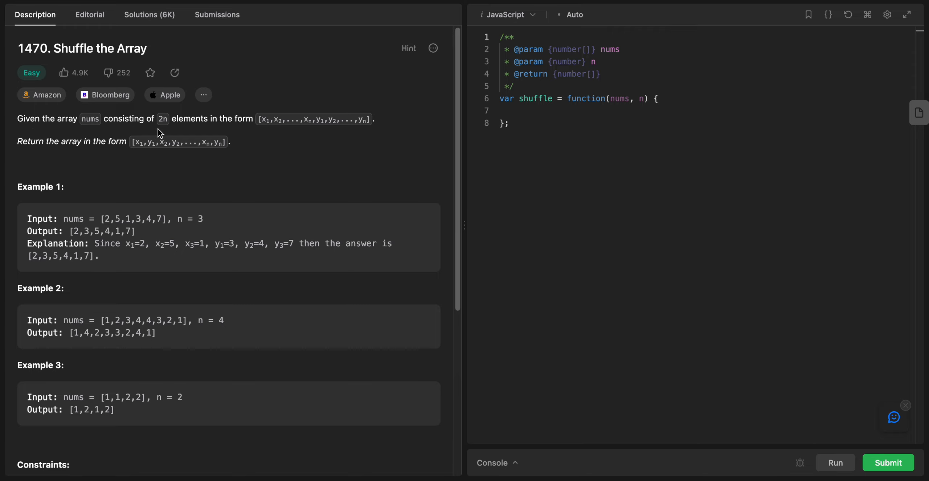
mouse_move(279, 136)
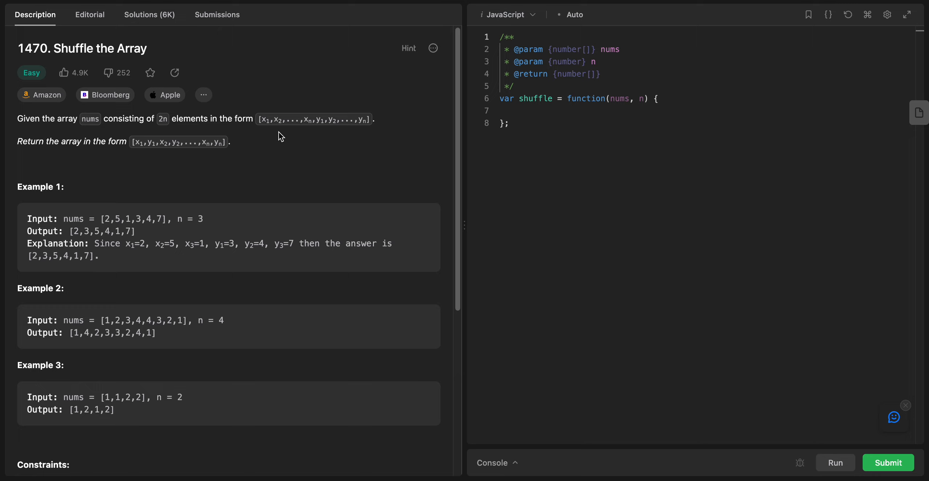
mouse_move(308, 124)
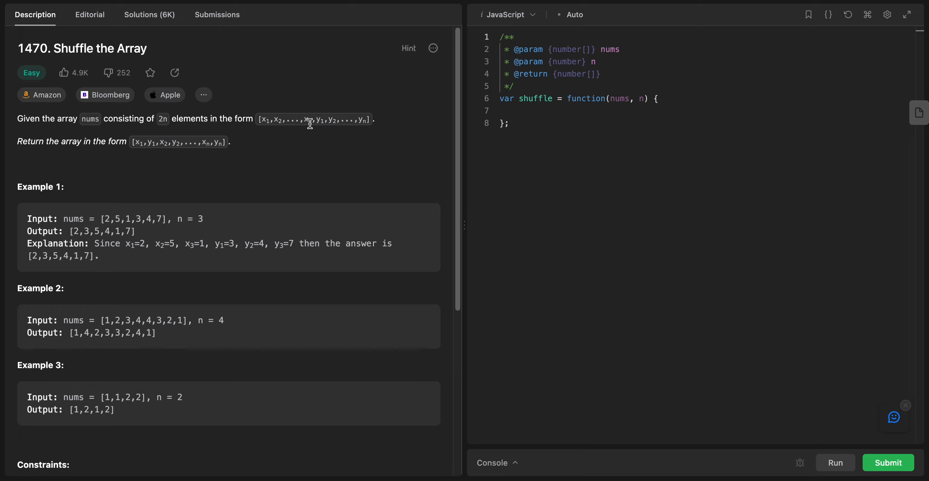
mouse_move(375, 138)
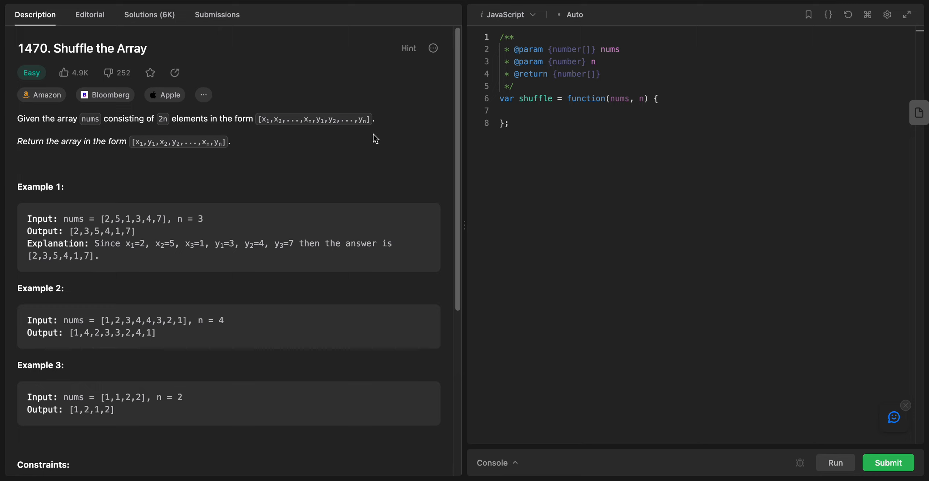
mouse_move(85, 182)
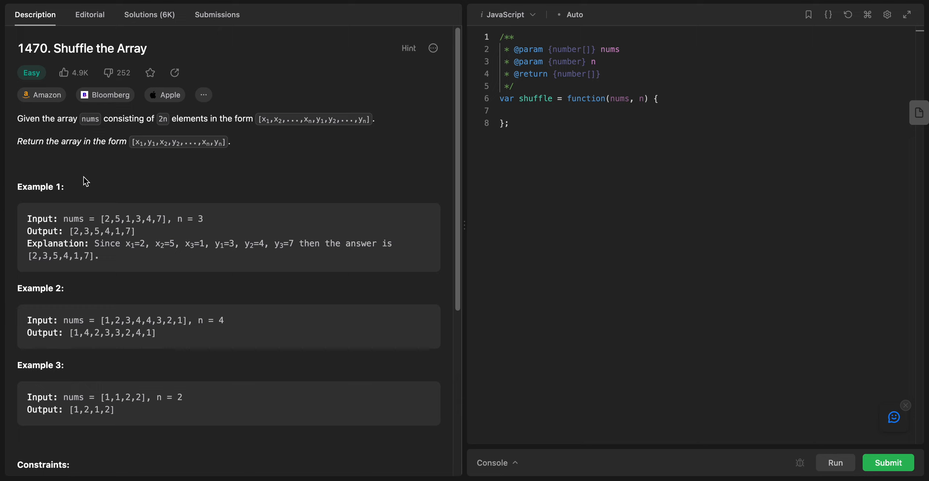
mouse_move(156, 121)
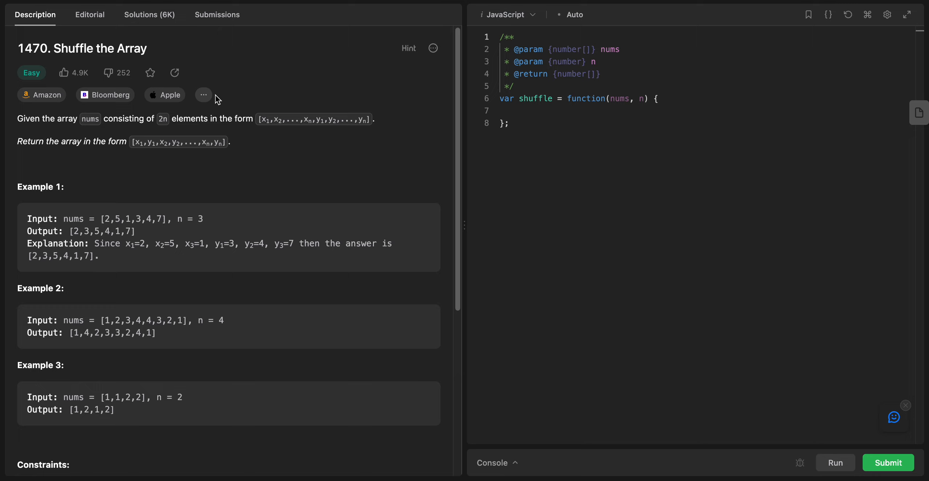
mouse_move(77, 242)
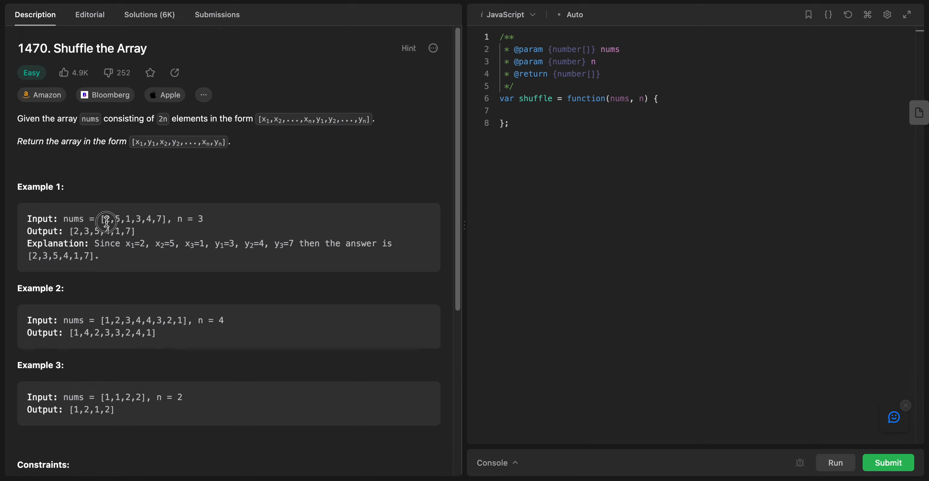
mouse_move(210, 222)
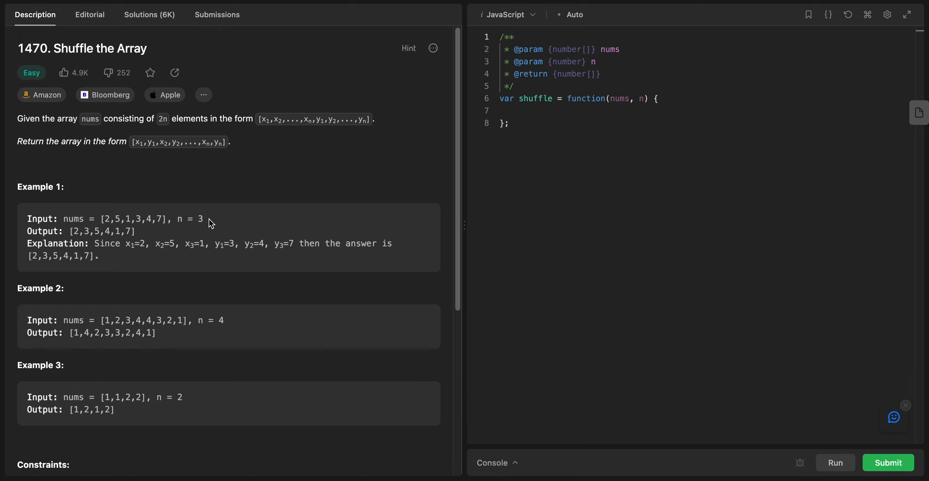
Select the example input text and switch to the Pen tool to mark 2 and 3 with i.
double_click(187, 219)
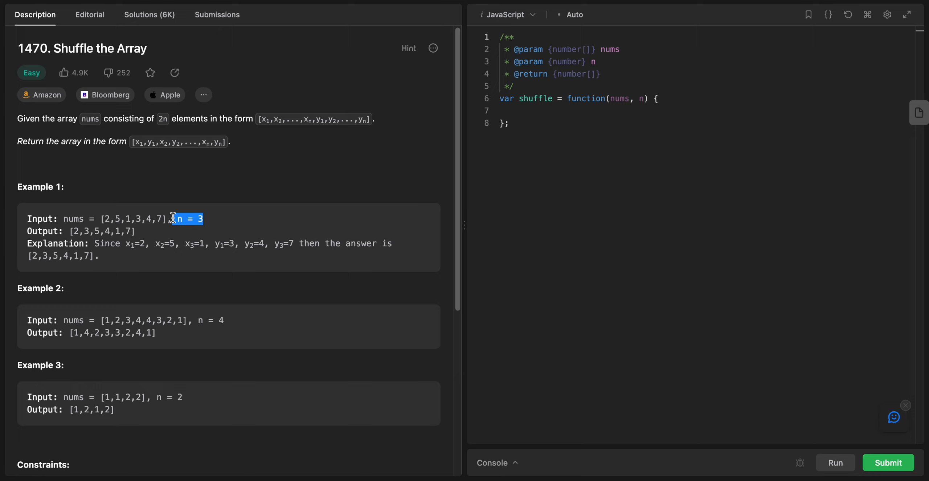
mouse_move(104, 221)
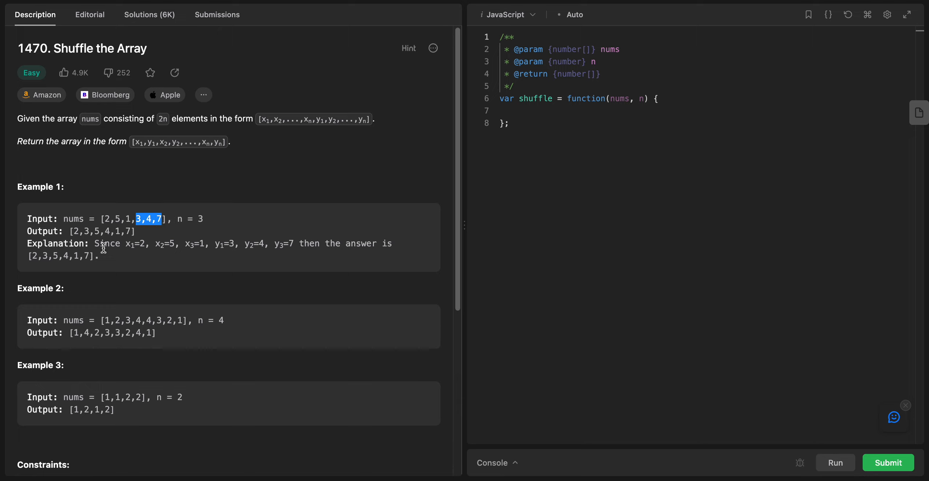
mouse_move(149, 229)
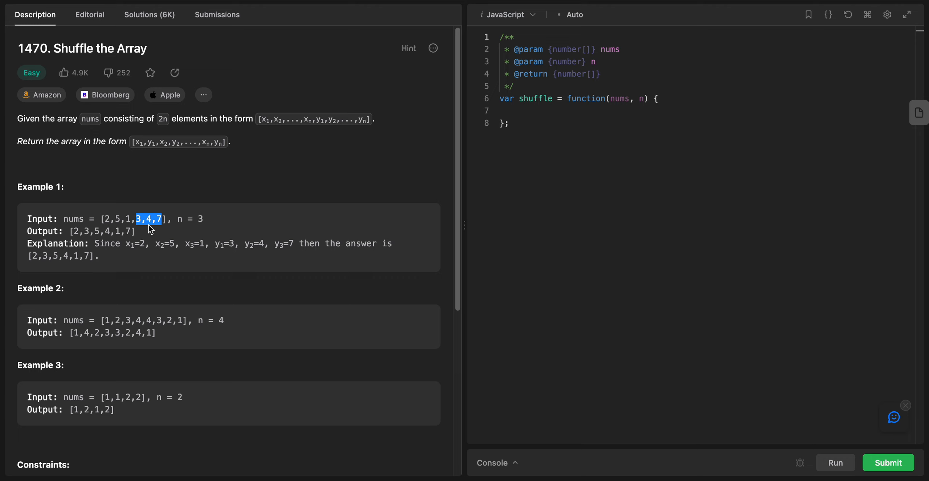
click(151, 231)
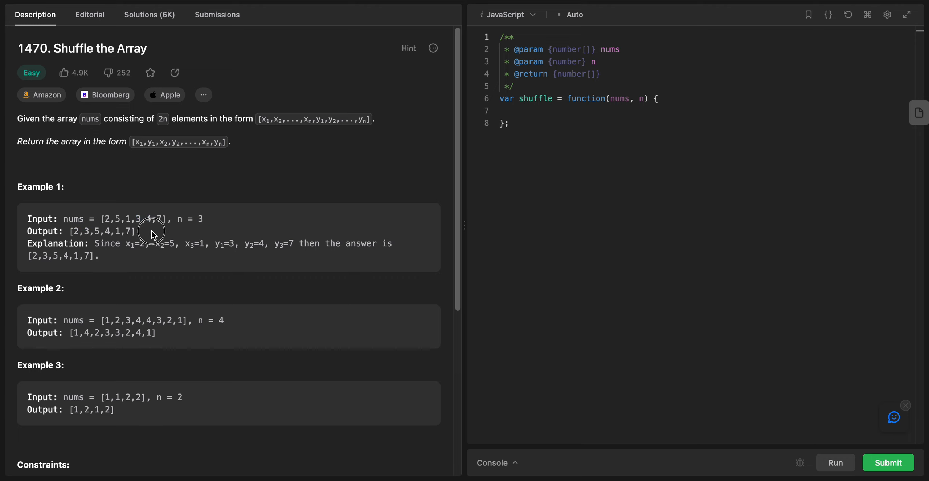
drag(29, 219, 151, 231)
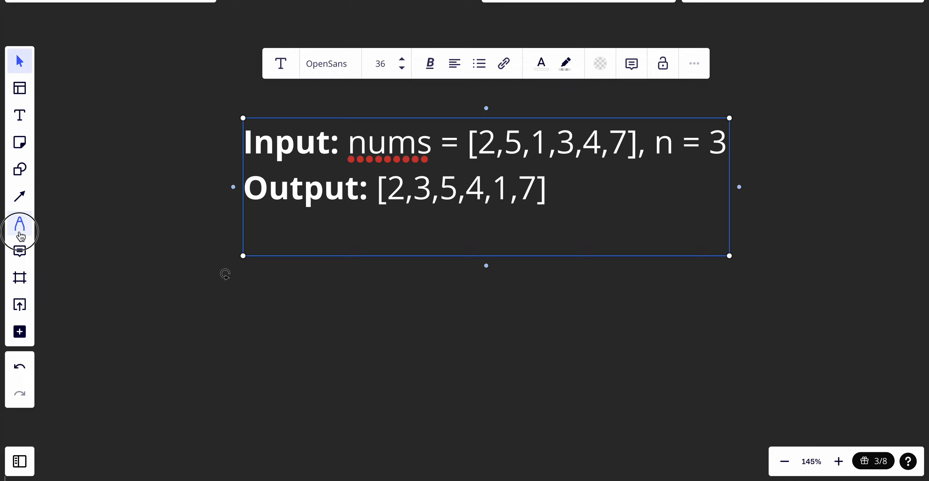
click(20, 224)
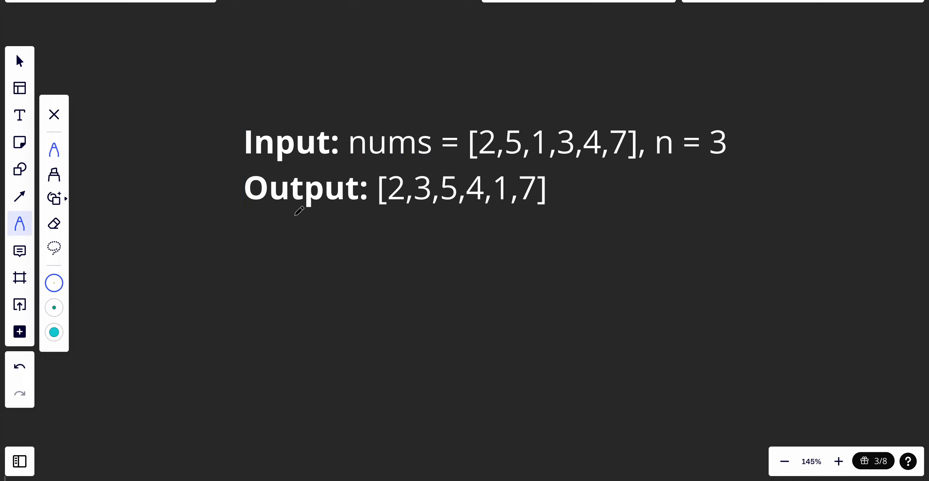
mouse_move(620, 106)
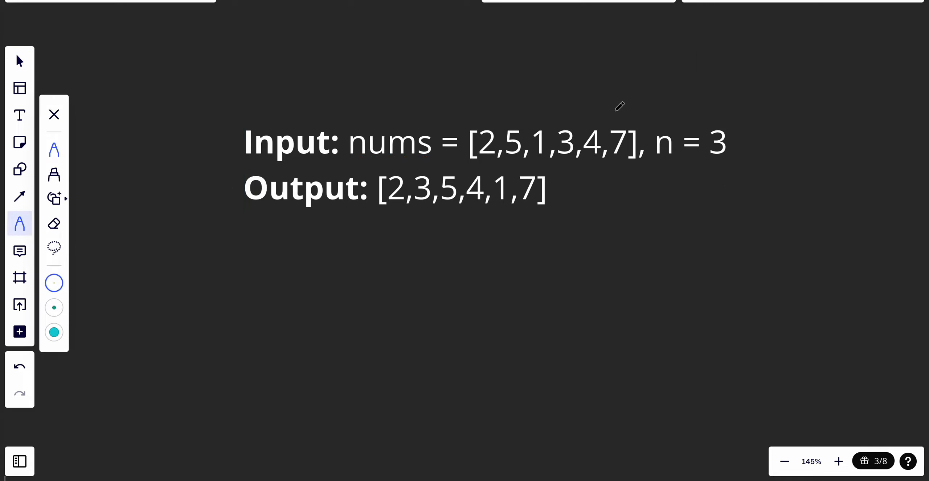
mouse_move(492, 122)
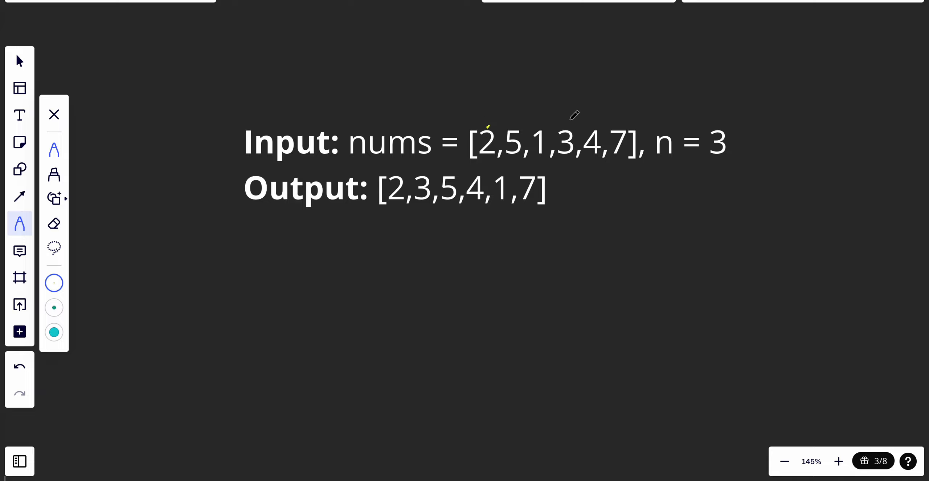
mouse_move(556, 150)
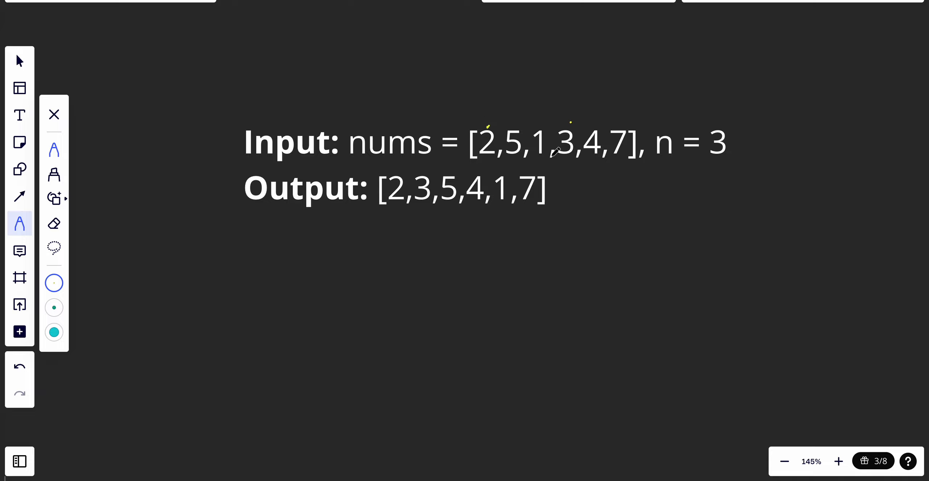
mouse_move(473, 98)
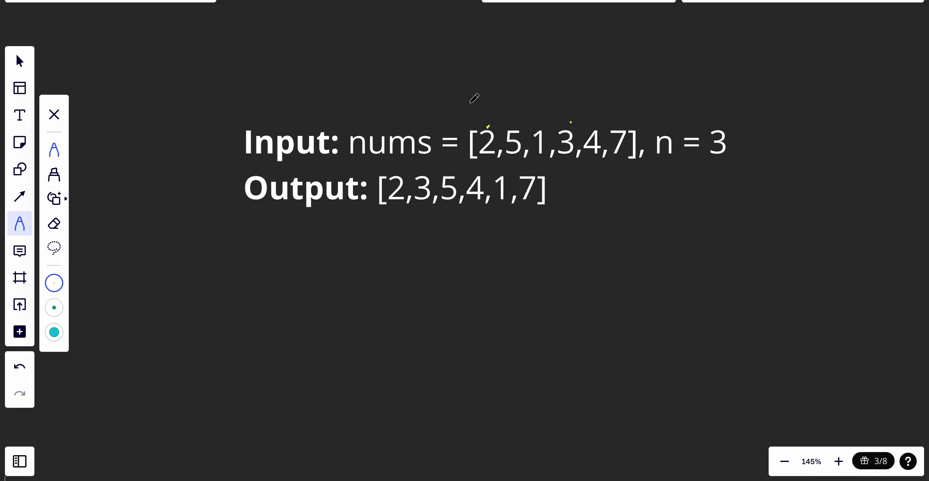
mouse_move(489, 117)
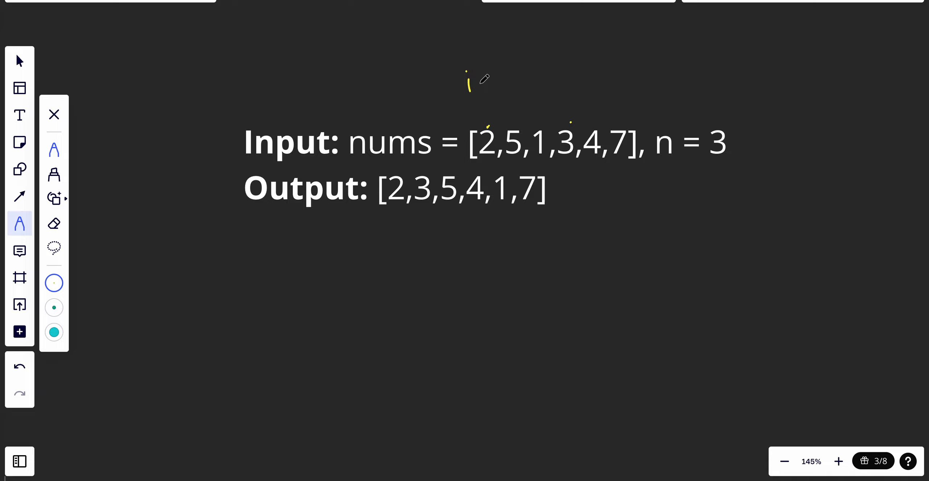
mouse_move(566, 129)
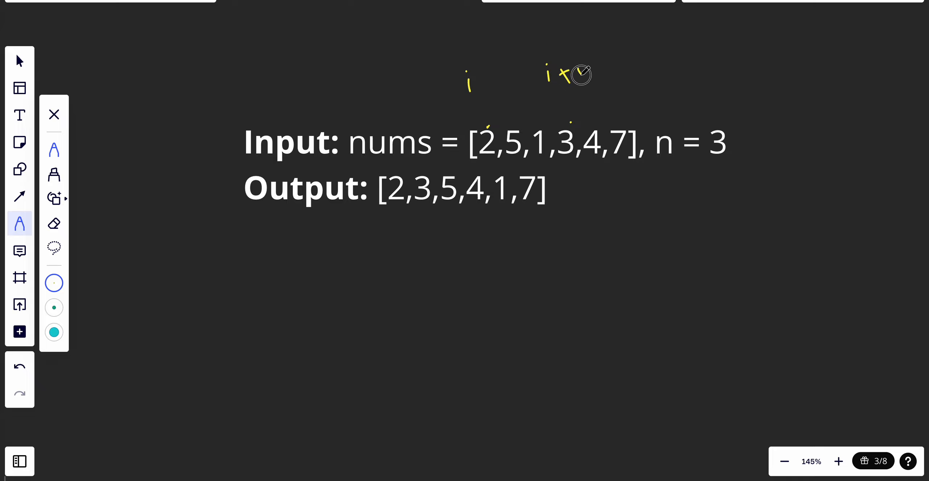
drag(578, 83, 589, 65)
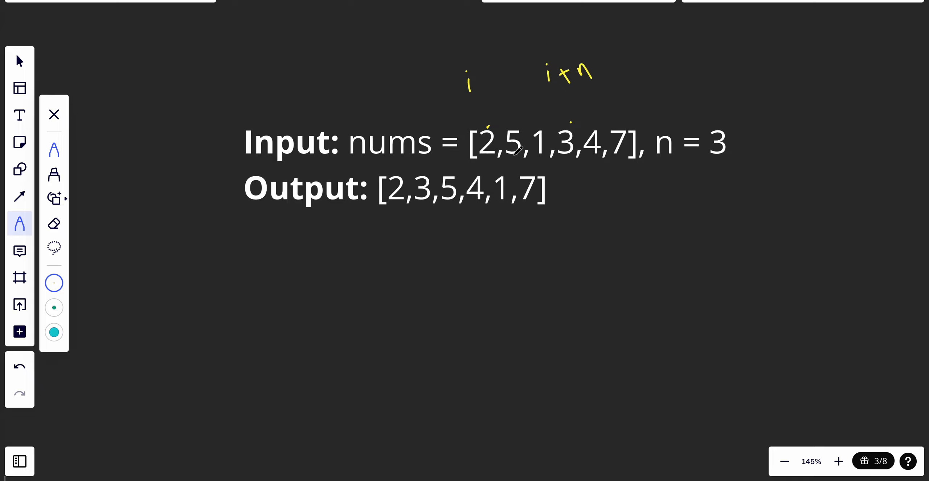
drag(545, 101, 564, 101)
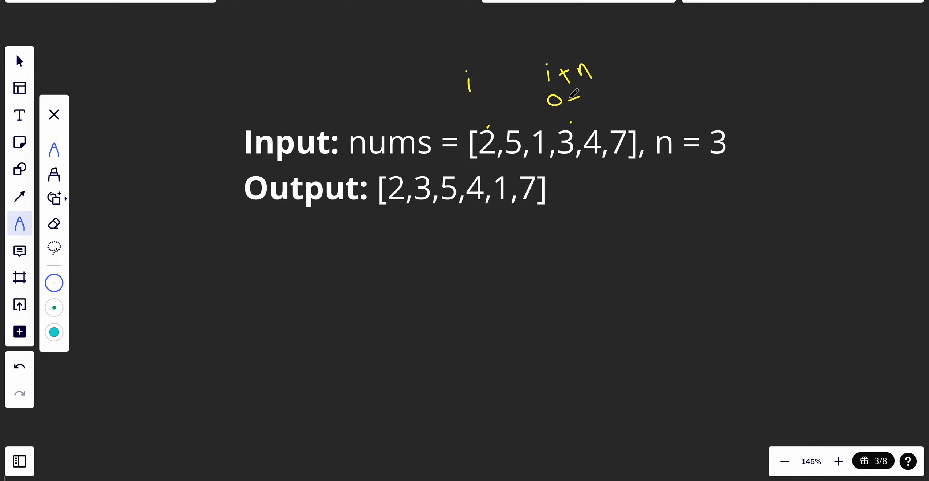
drag(570, 101, 616, 104)
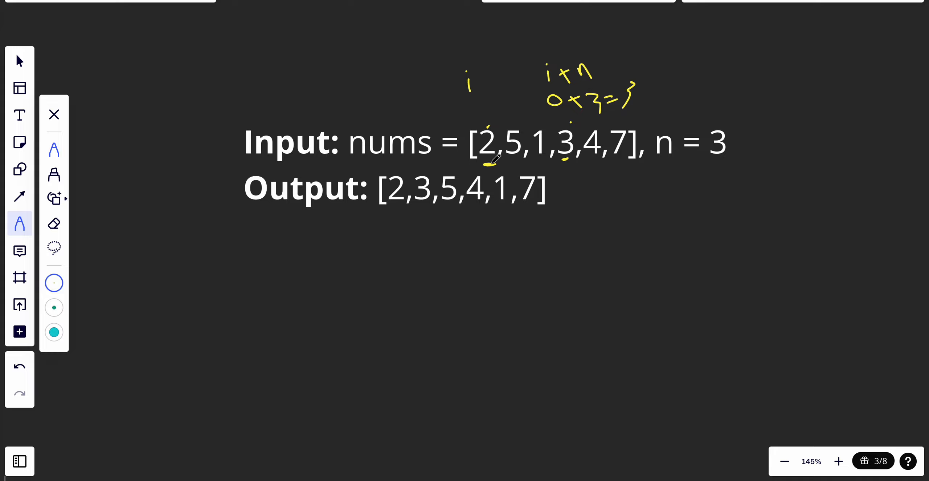
mouse_move(546, 117)
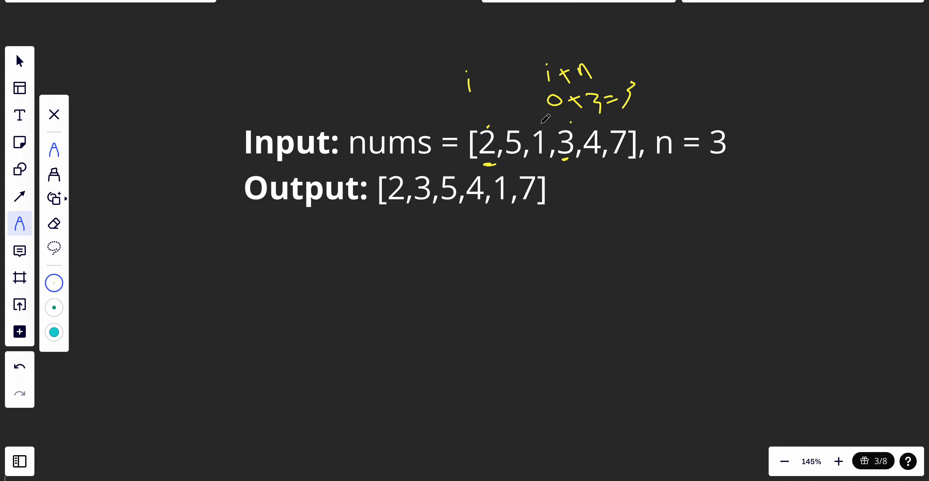
mouse_move(423, 220)
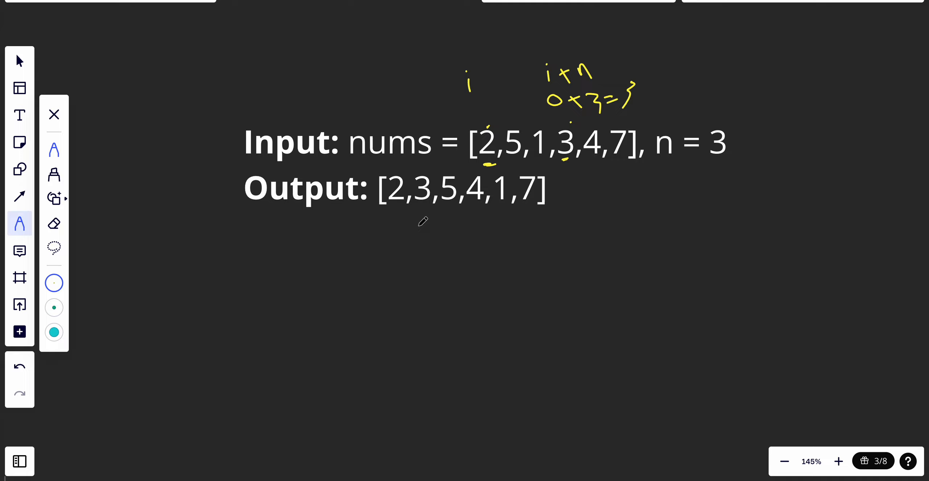
mouse_move(476, 224)
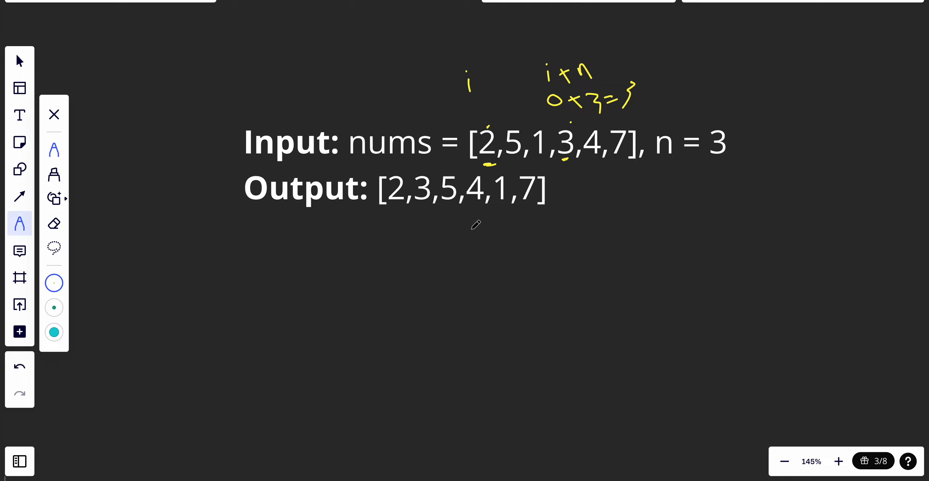
mouse_move(436, 243)
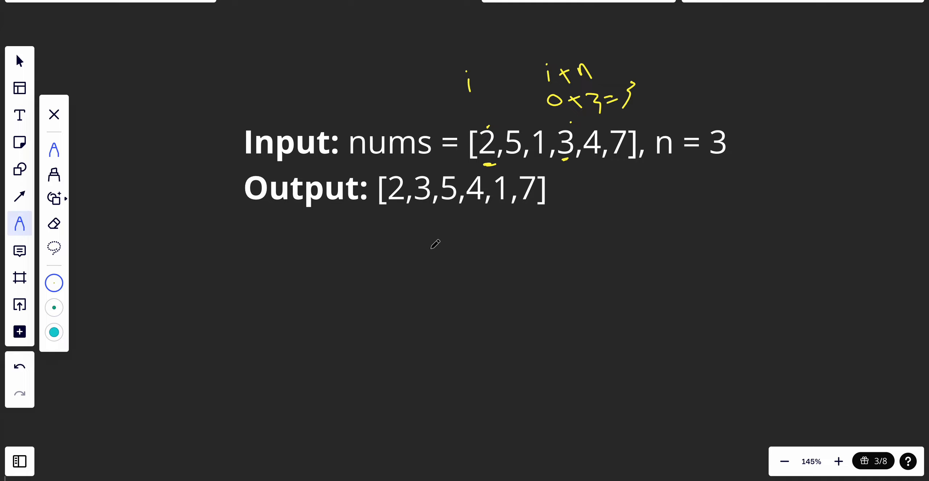
mouse_move(489, 223)
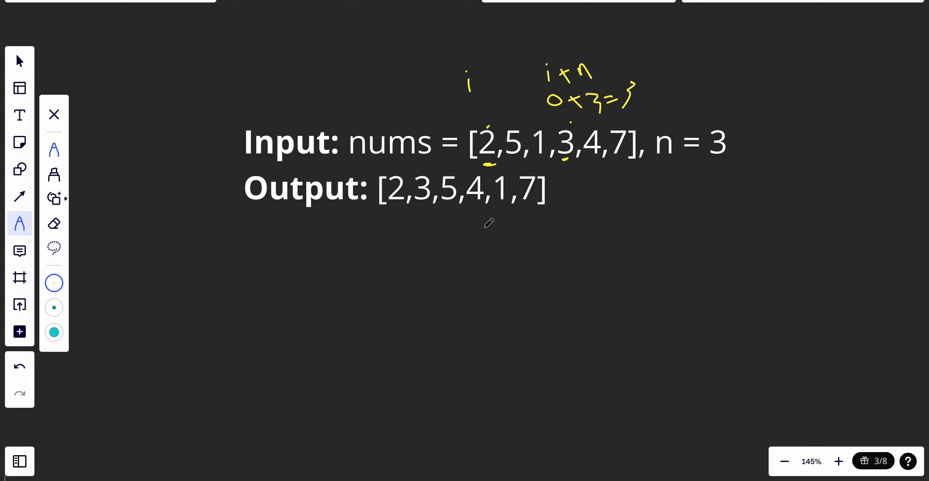
mouse_move(486, 229)
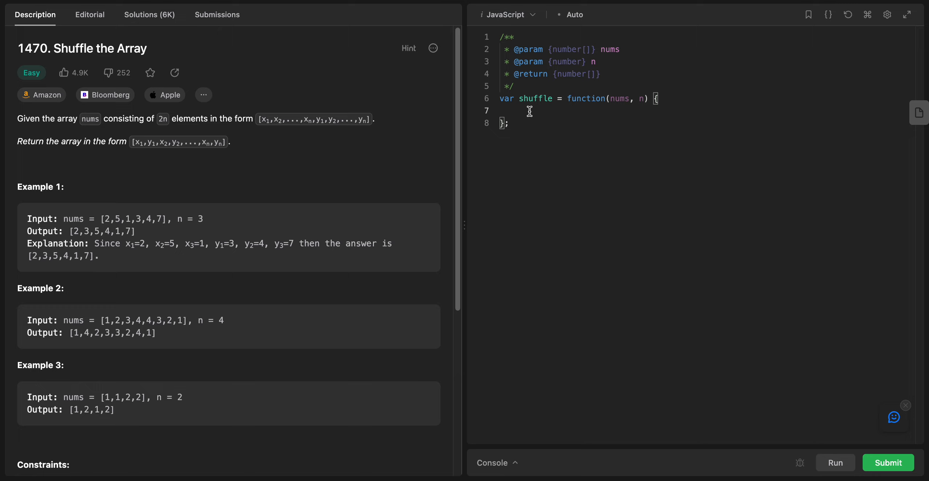
Declare let result = Array(n * 2) inside the shuffle function.
text(let re)
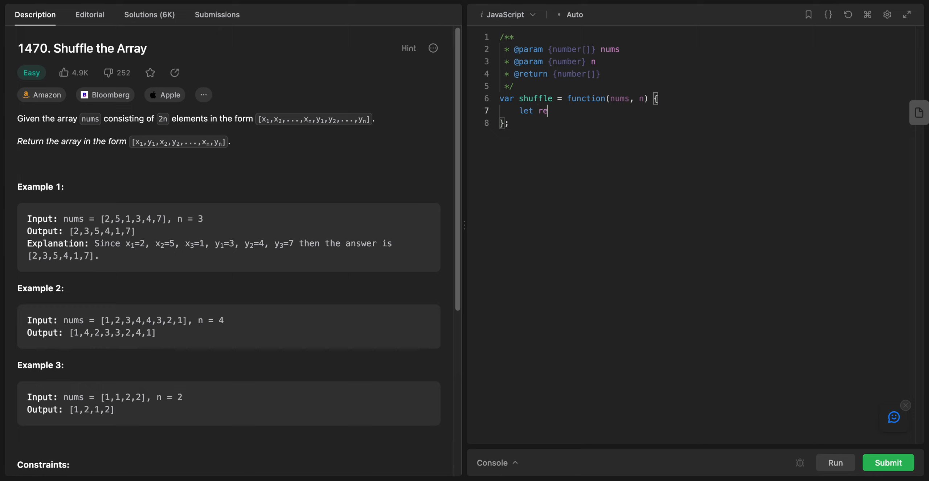
text(us)
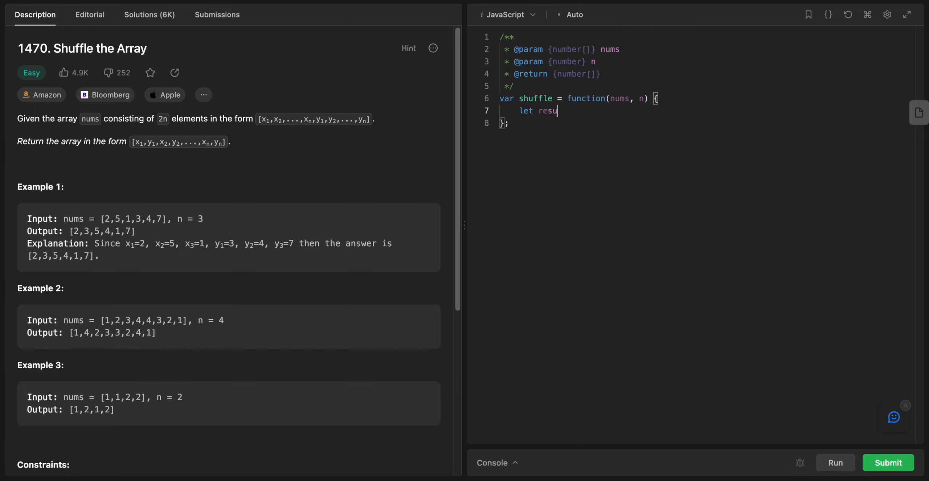
text(l)
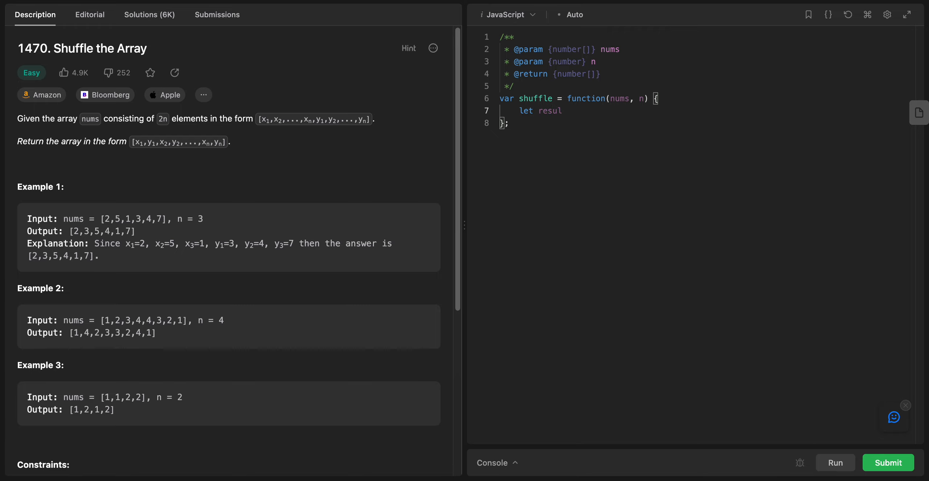
text(t =)
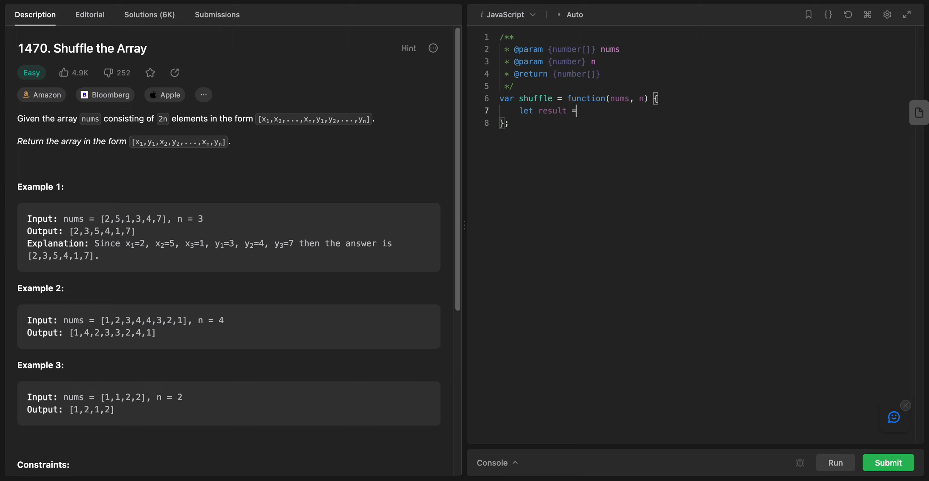
text(/)
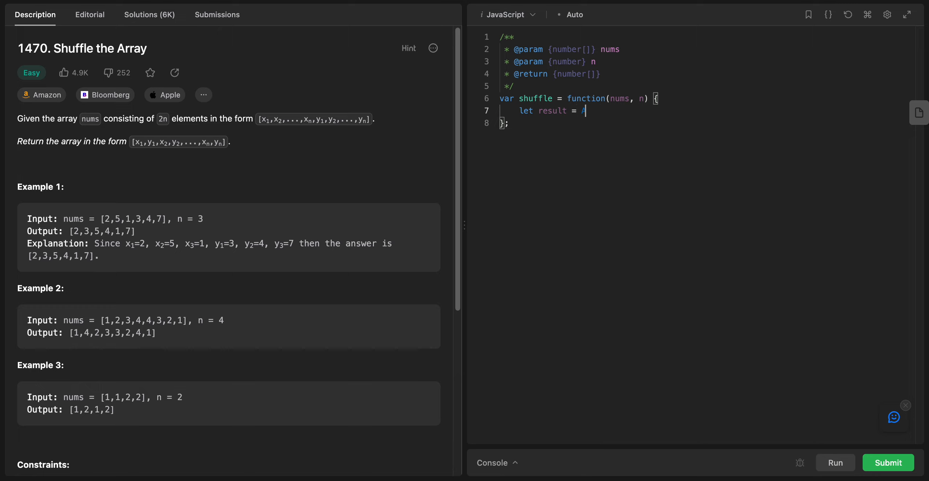
text(A)
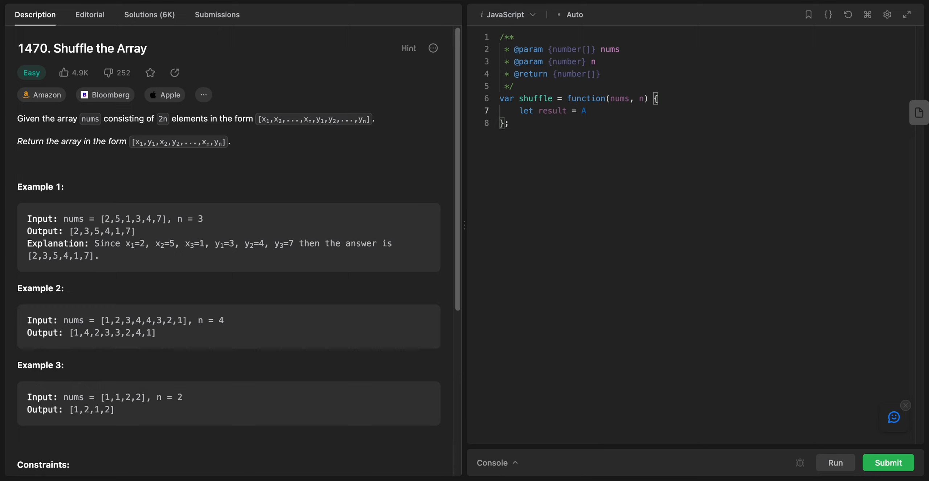
text(rray)
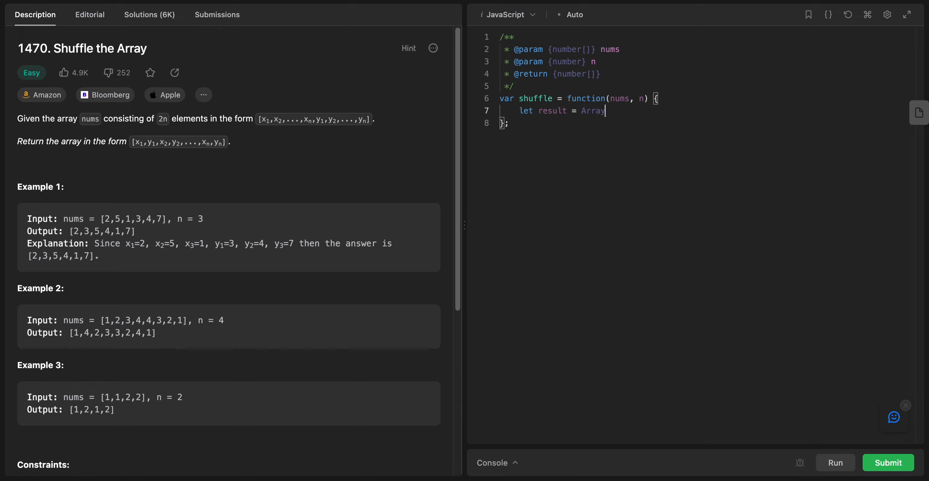
text((n *)
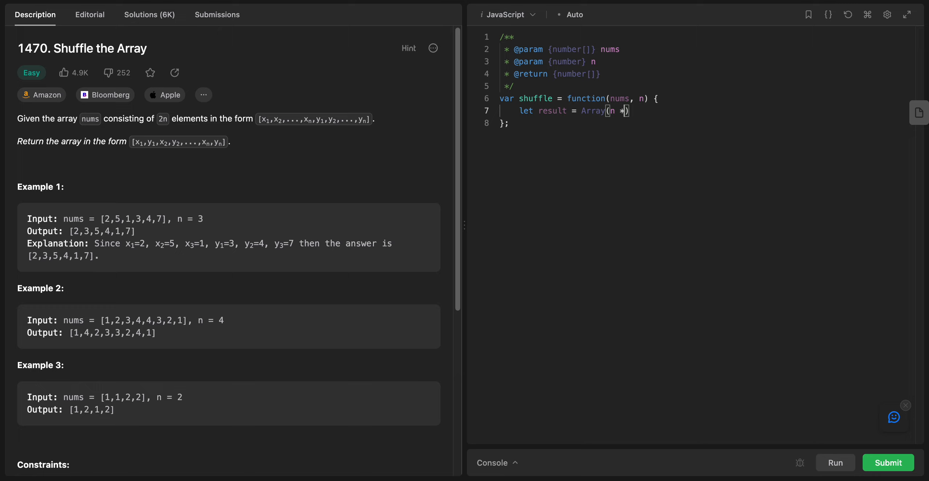
text(2)
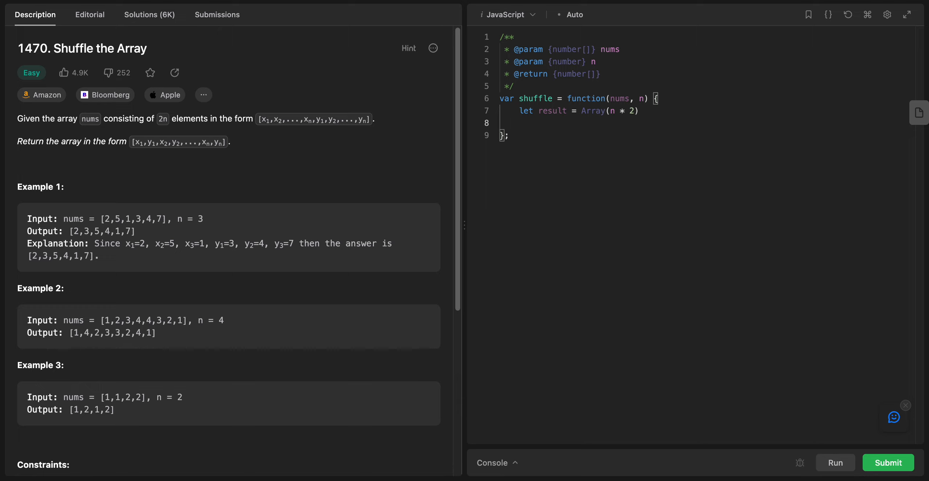
Add the loop header for(let i = 0; i < n; i++){ with an empty block.
text(for()
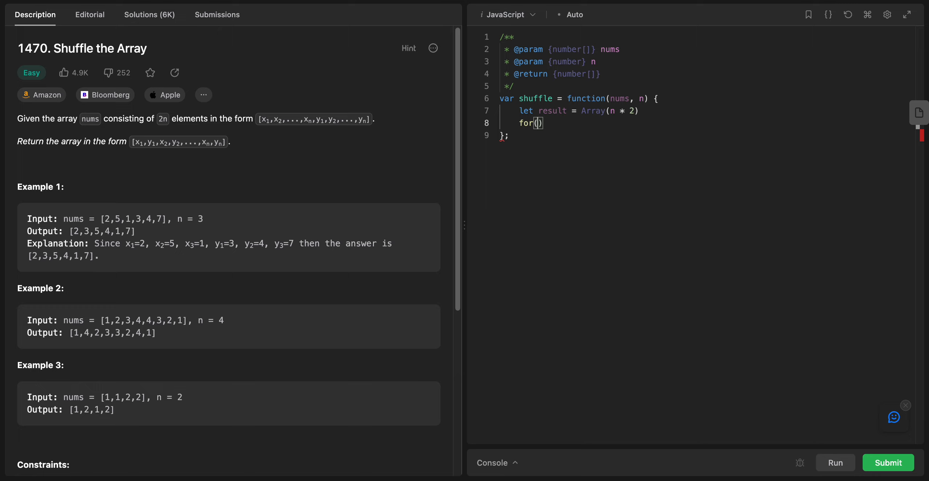
text(let i = 0;)
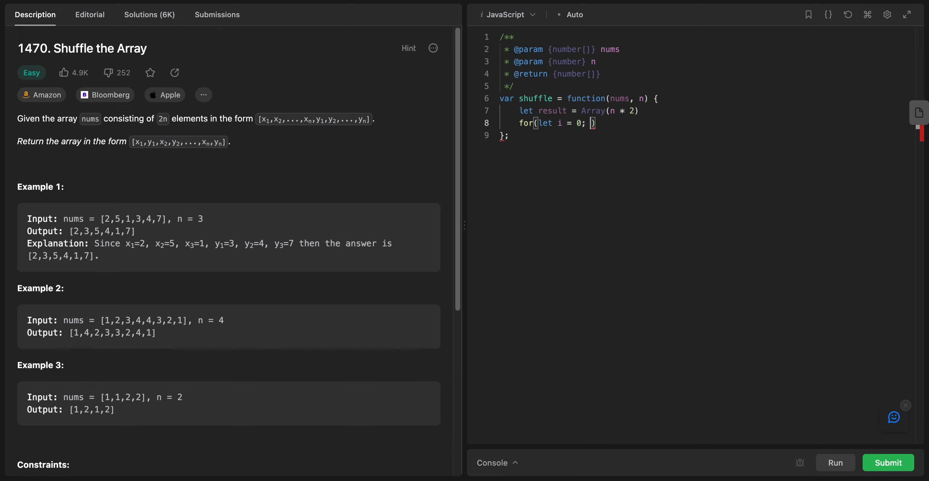
text(i <)
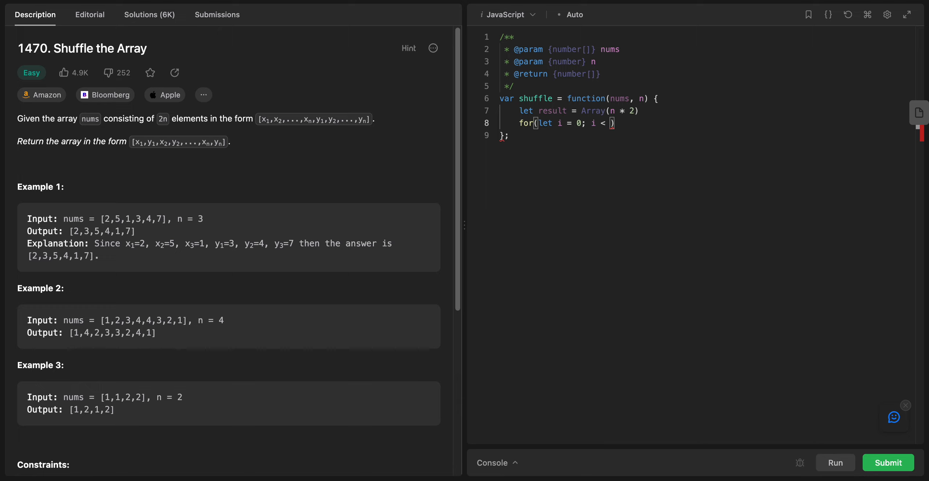
text(r)
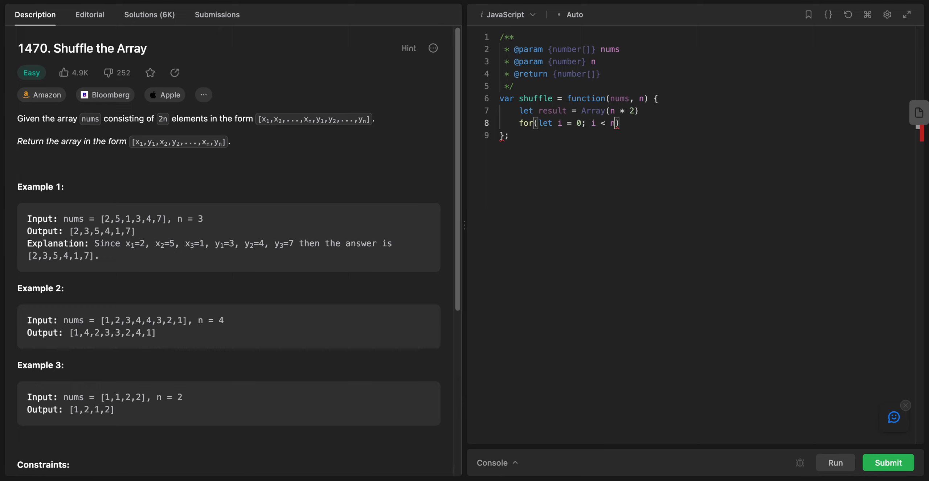
mouse_move(573, 92)
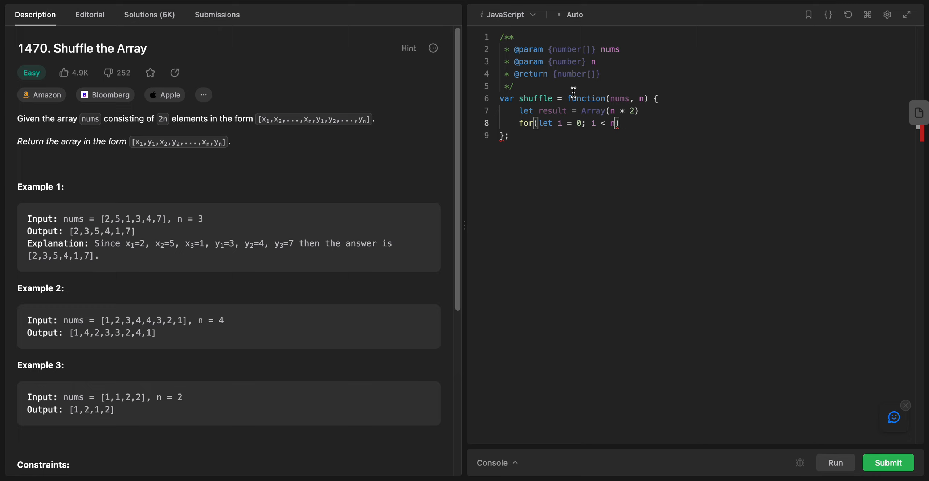
mouse_move(637, 119)
text(; )
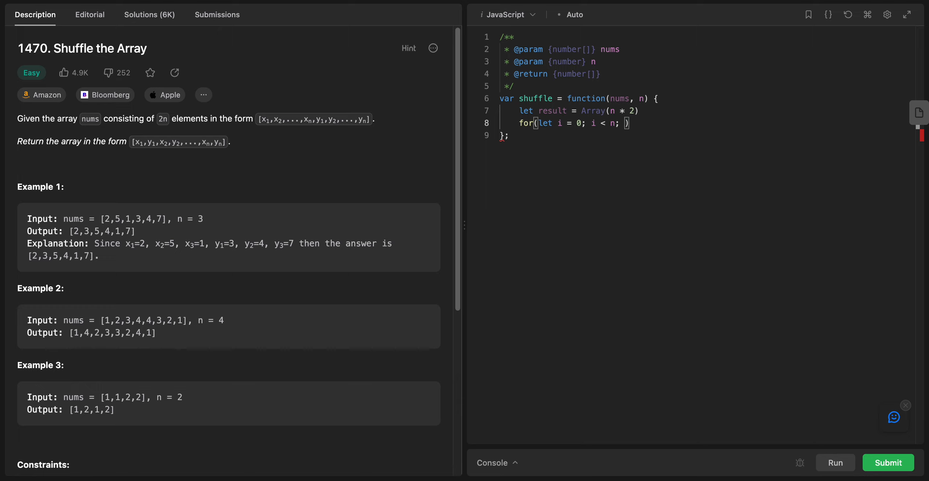
text(++)
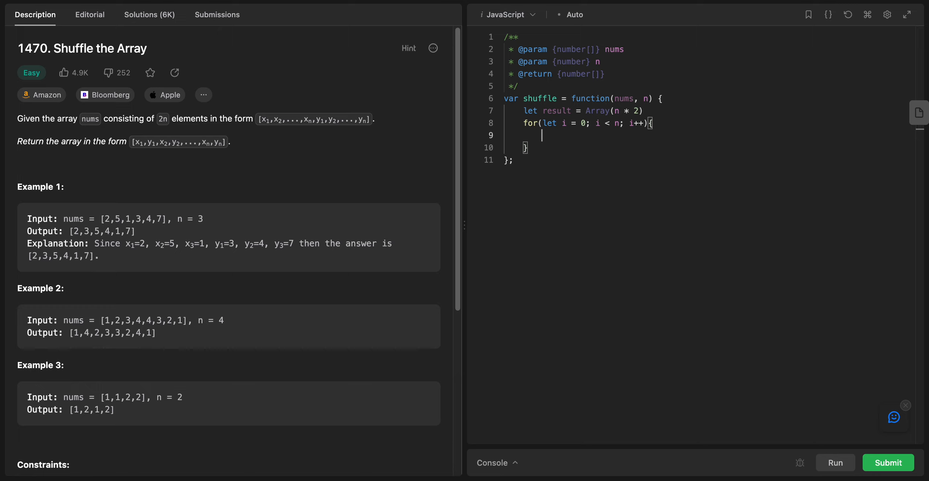
Write result[2*i] = nums[i] as the first loop statement.
text(result)
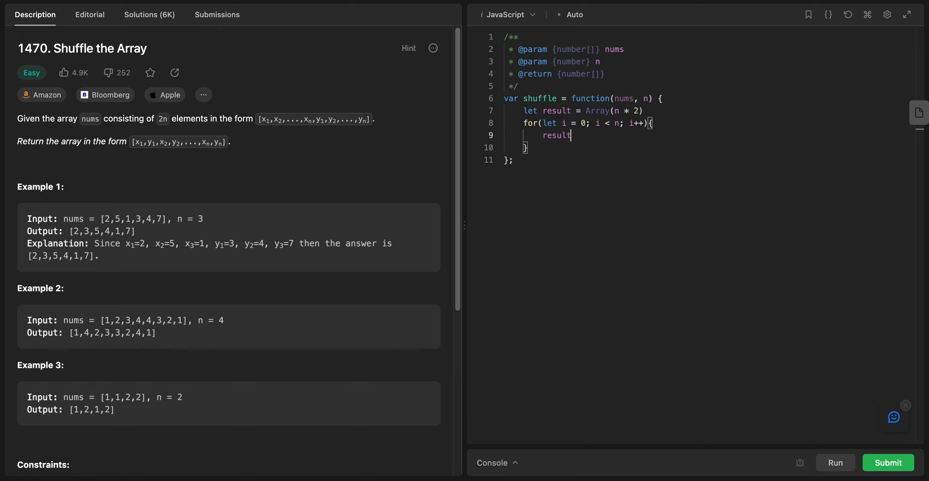
text([])
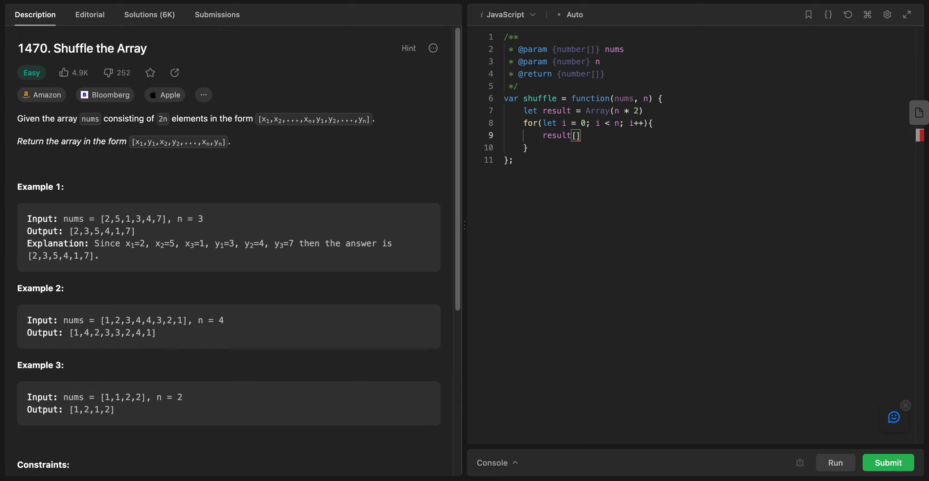
text(2)
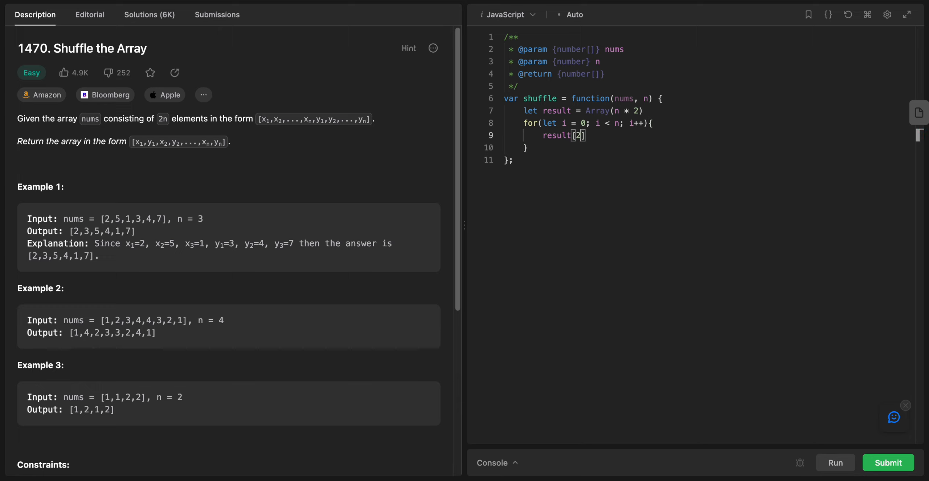
text(*)
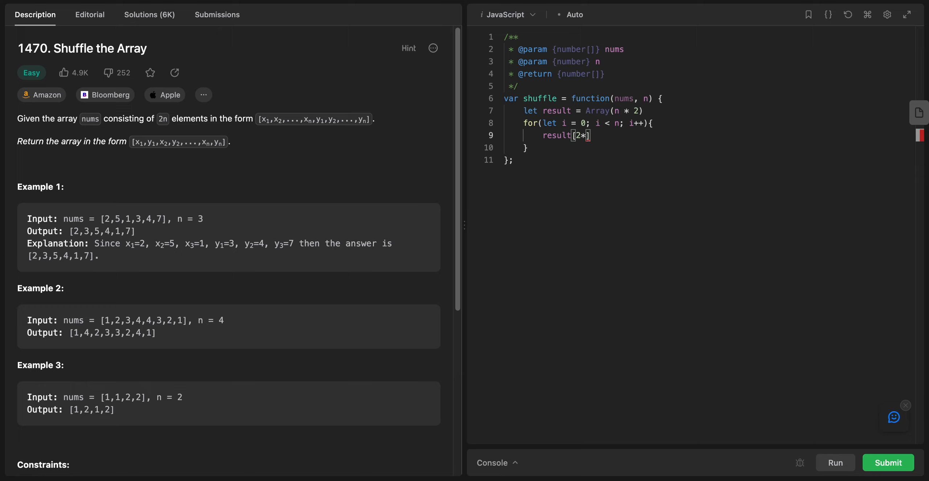
text(i] =)
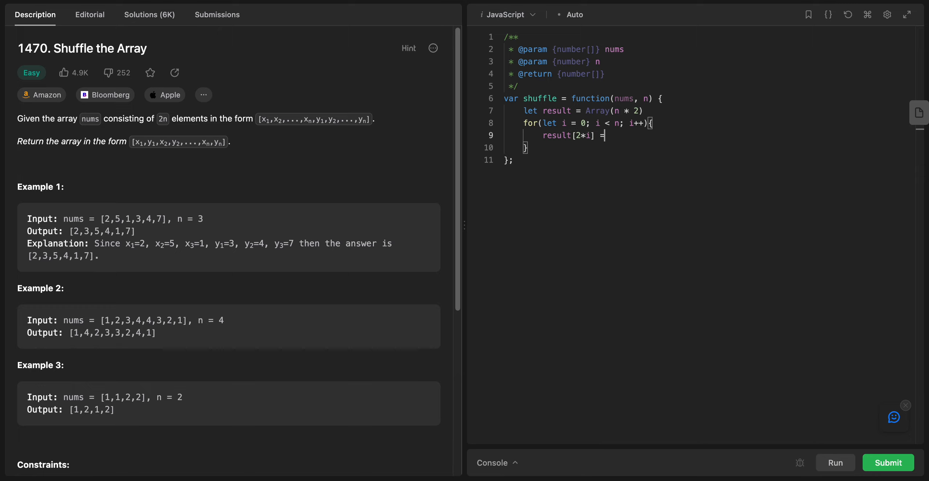
text(n)
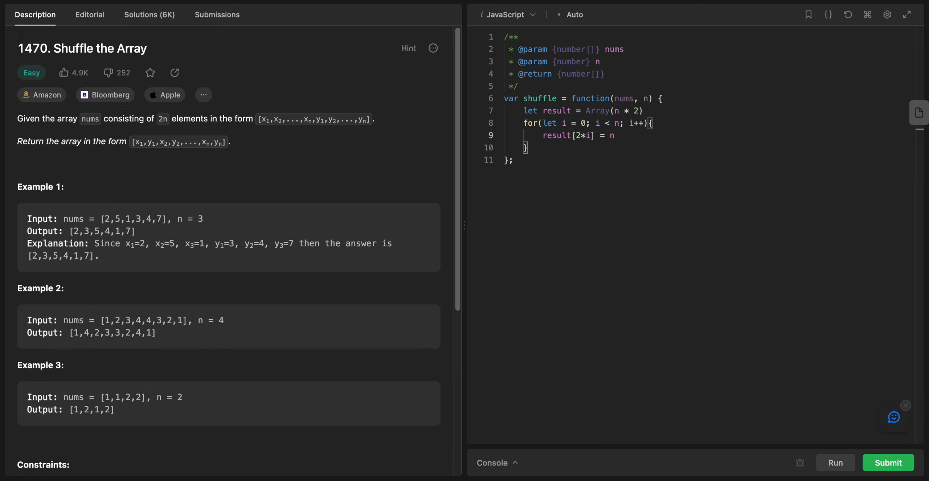
text(nums)
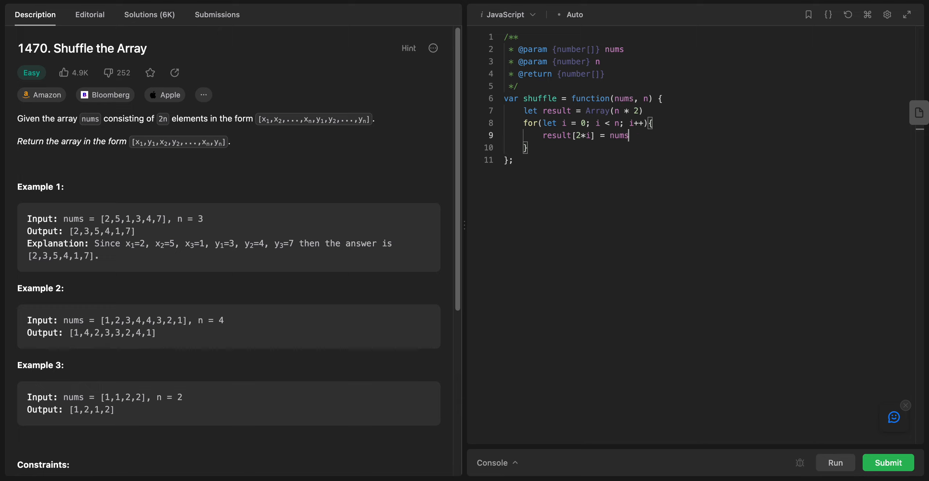
text([i])
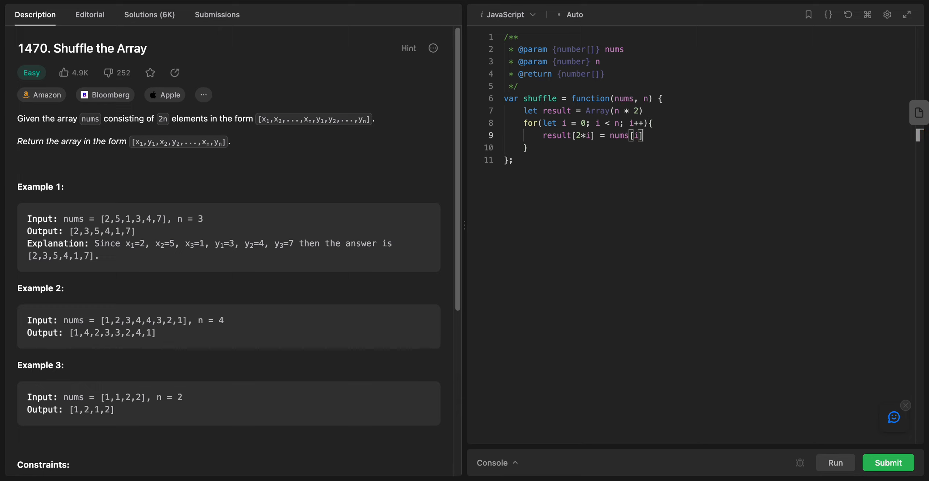
Write result[2*i + 1] = nums[n + i] as the second loop statement.
text(resul)
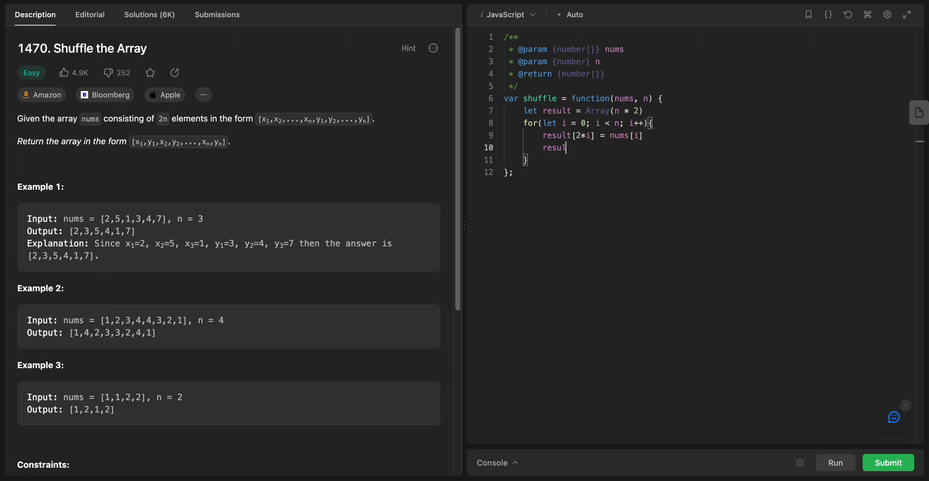
text(t)
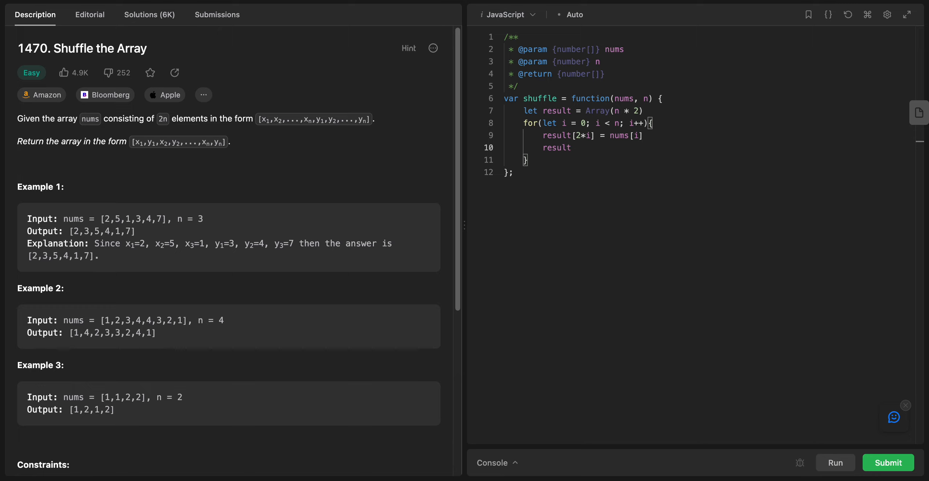
text([])
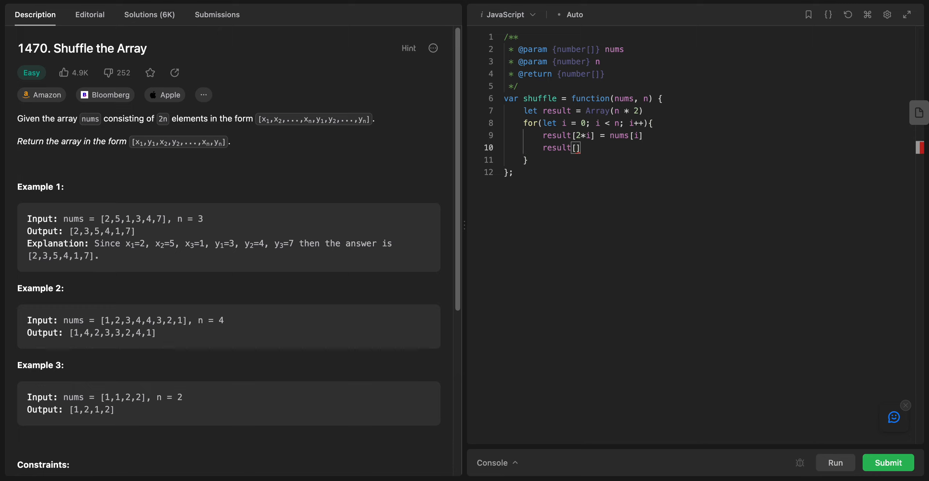
text(2*i +)
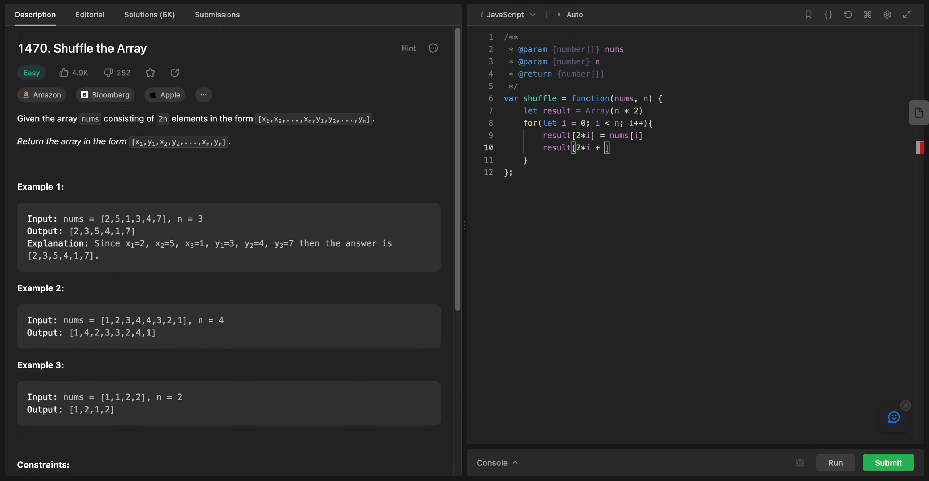
text(1])
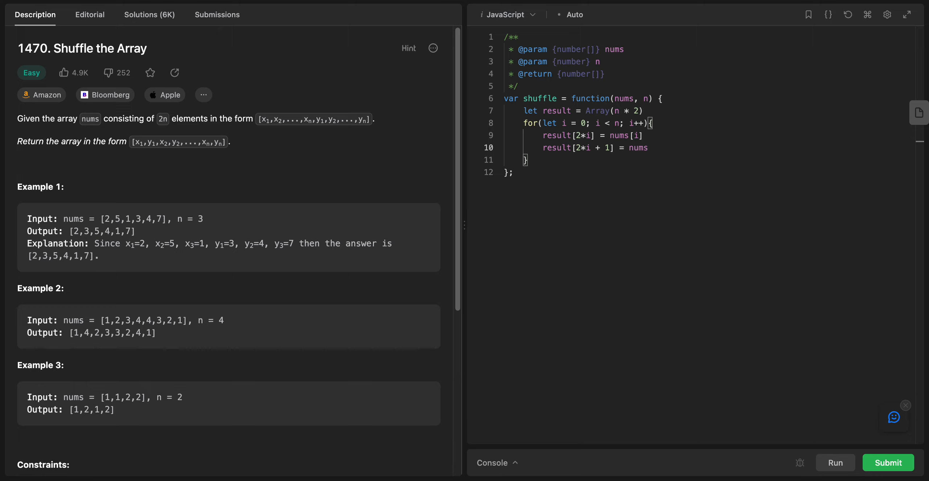
text(i])
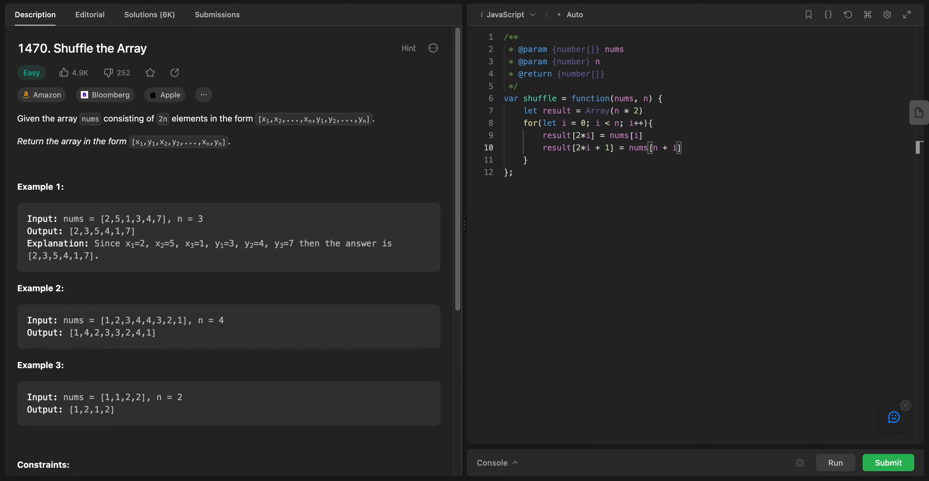
mouse_move(703, 225)
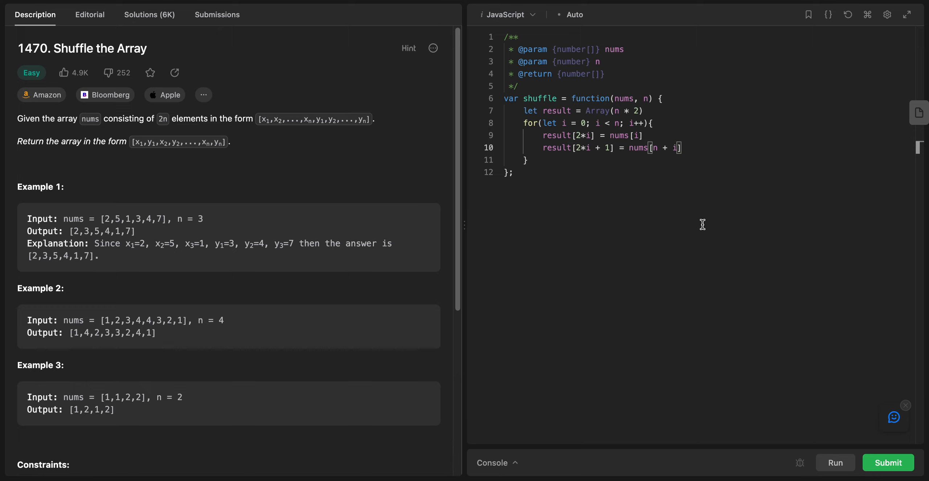
End the function with return result and submit it, getting Accepted.
text(ret)
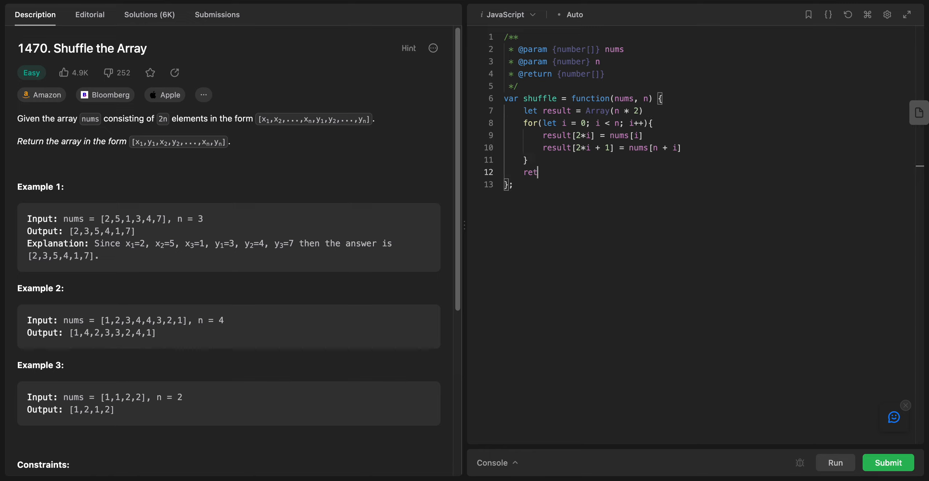
text(urn resul)
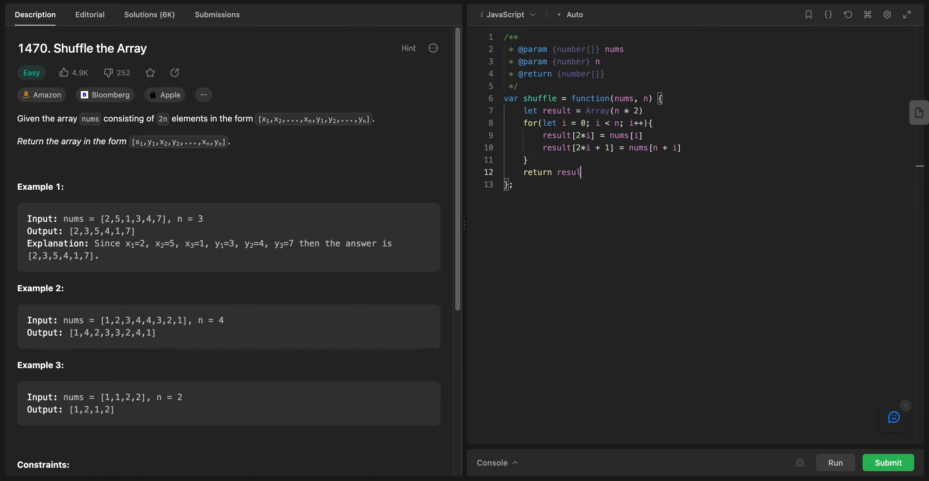
click(836, 462)
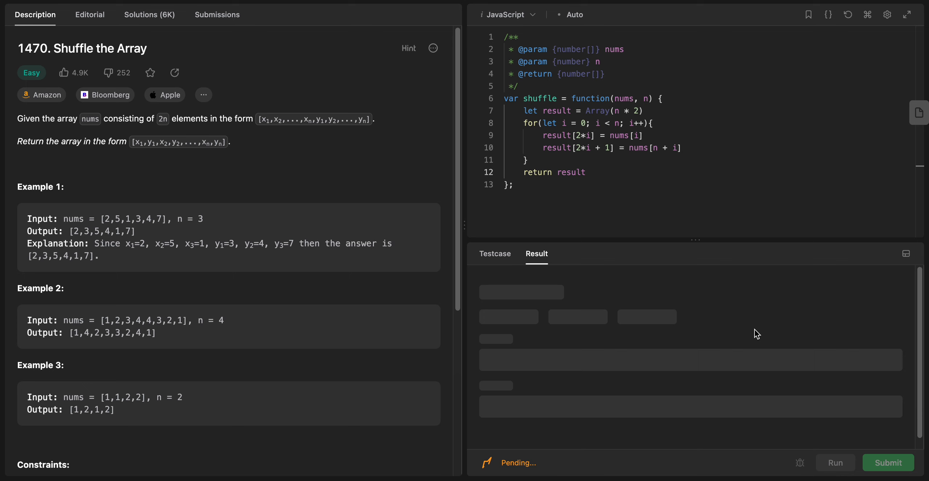
click(888, 462)
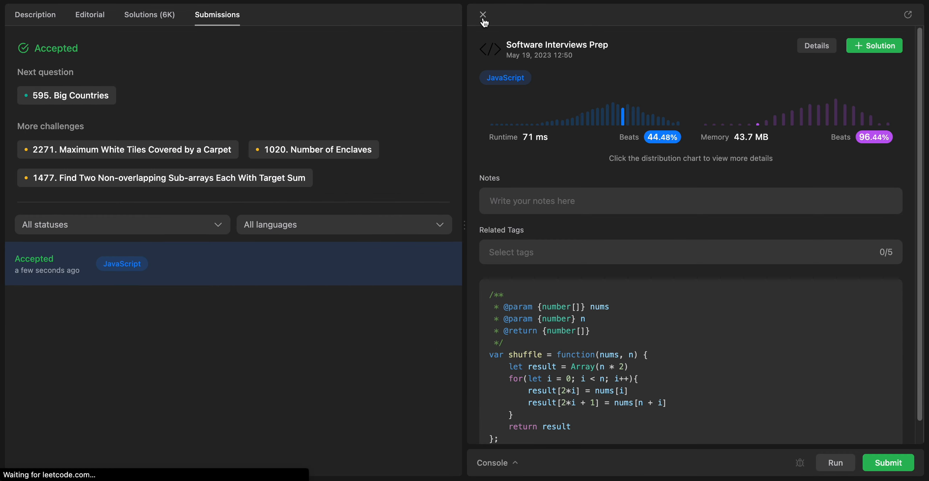
click(483, 15)
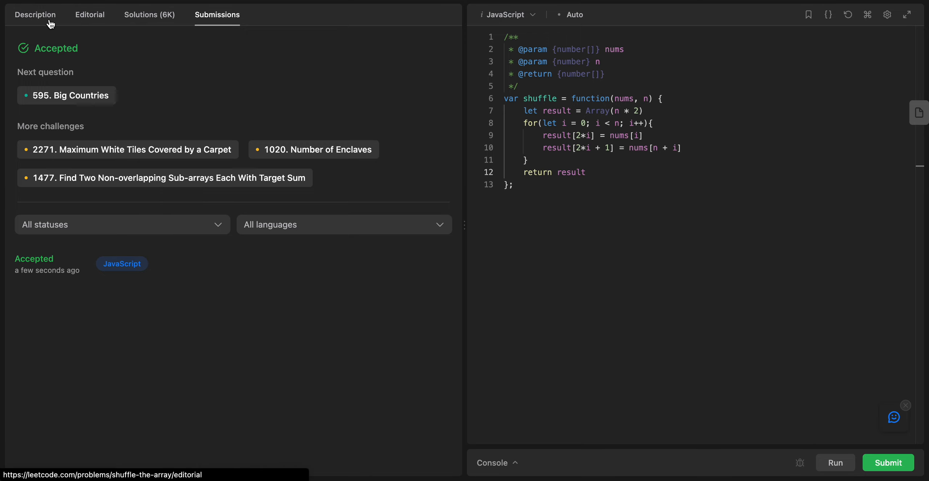
Add the comment //Input: nums = [2,5,1,3,4,7], n = 3 above the code.
click(35, 15)
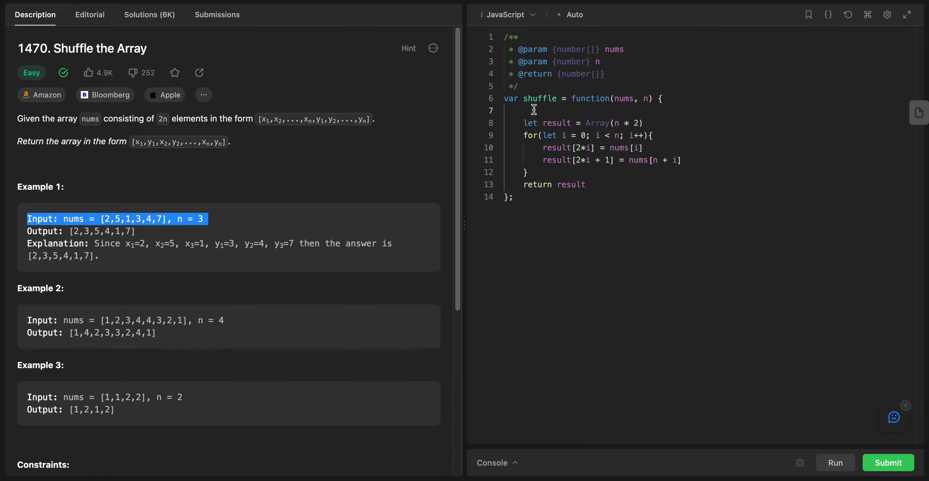
text(//Input: nums = [2,5,1,3,4,7], n = 3)
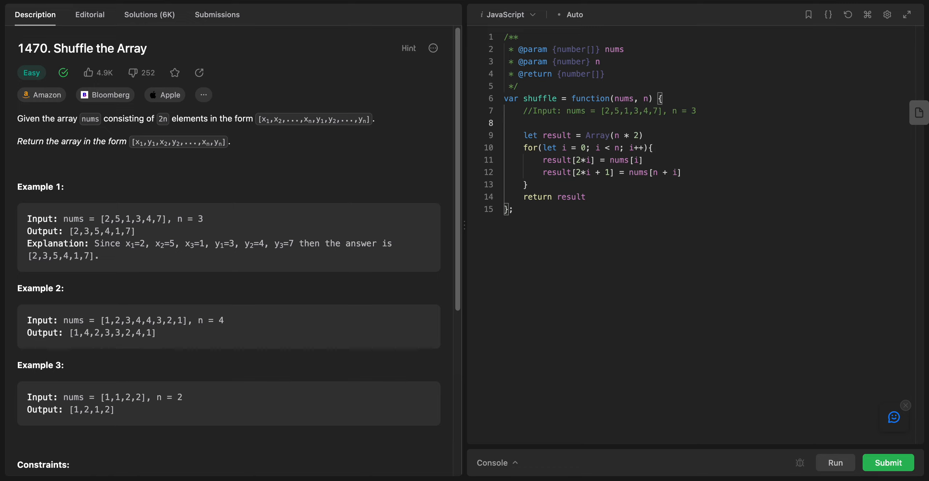
click(522, 122)
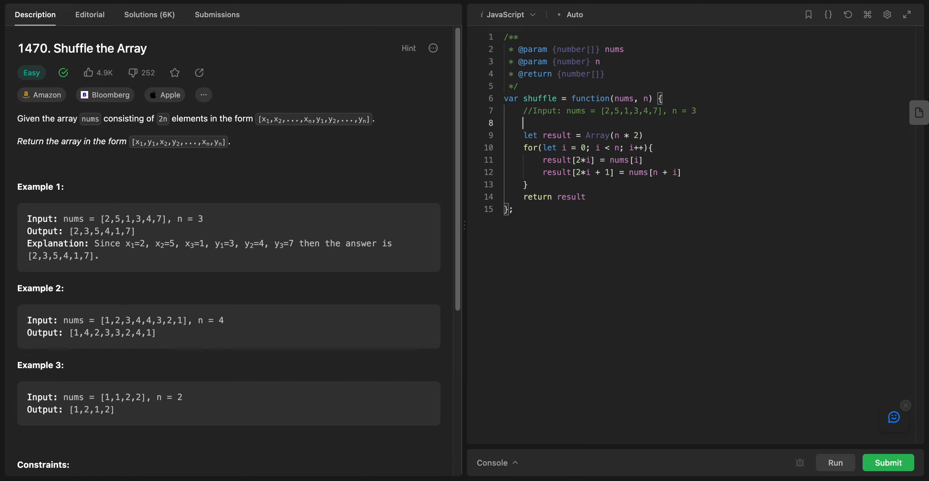
Add the comment // result = [null, null, null,null,null,null].
text(//)
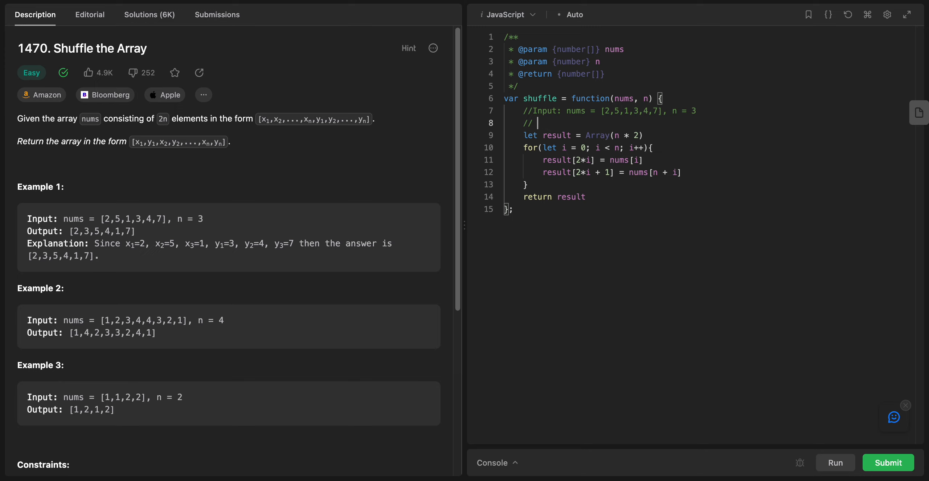
text(result)
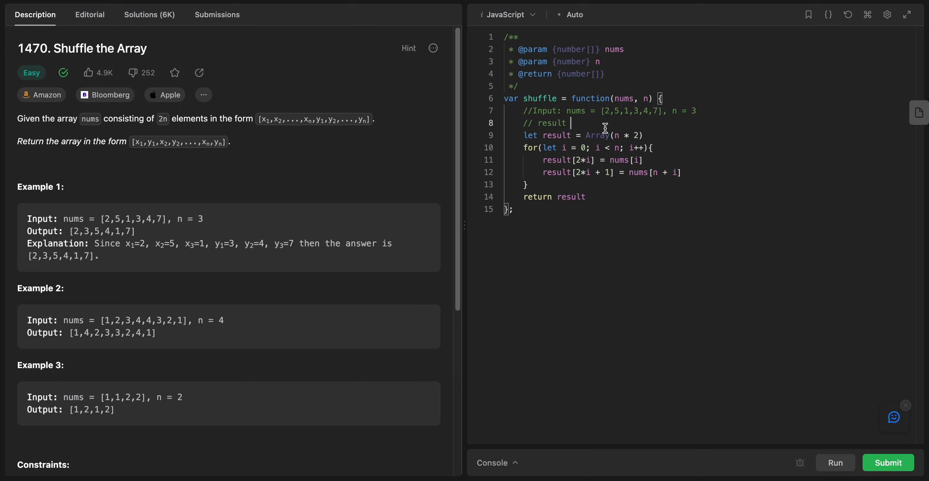
text(= [2,5,1,3,4,7])
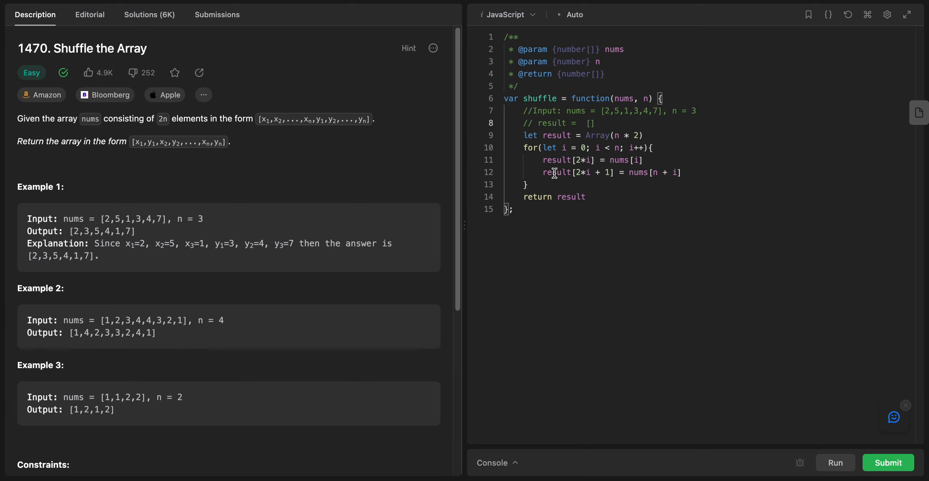
text(null, null, null,null)
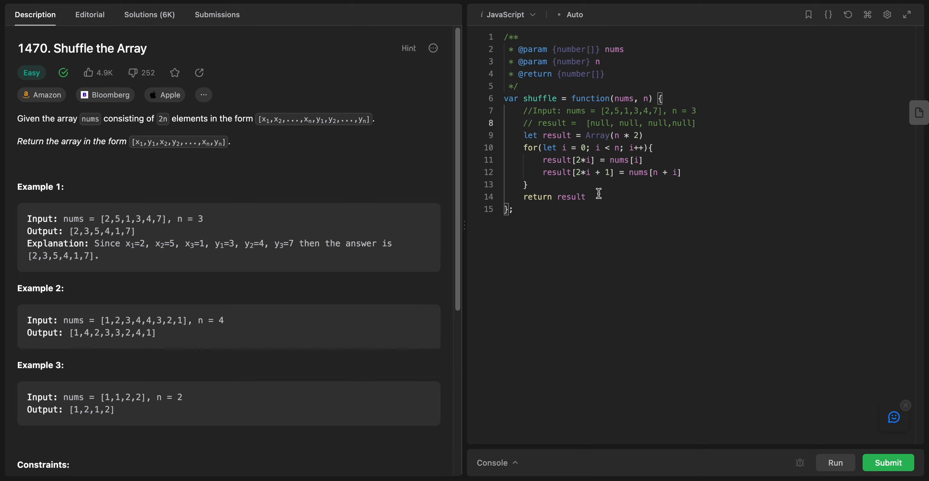
mouse_move(614, 121)
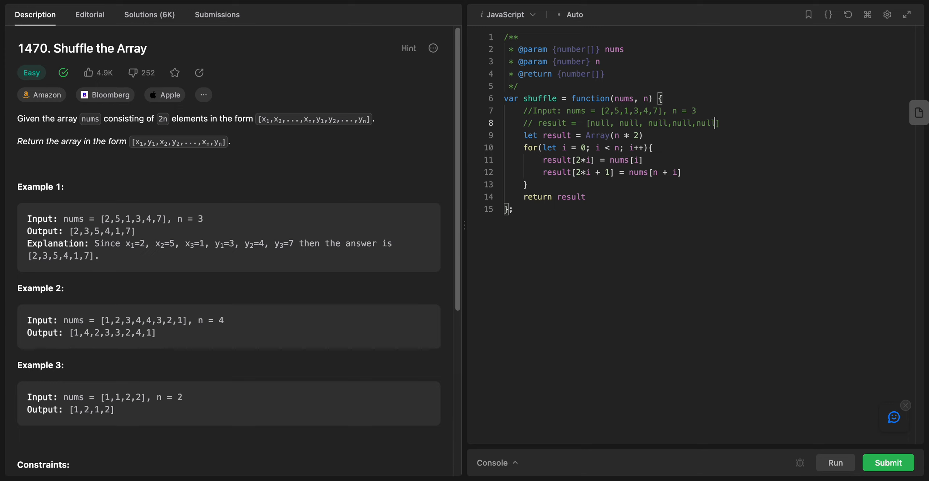
text(,null)
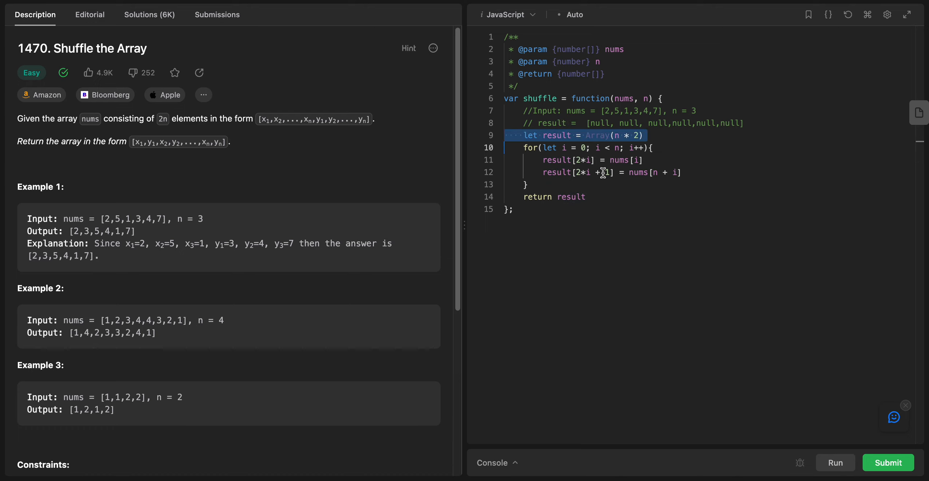
Add an i = 0 trace comment and set the first result slot to 2.
click(580, 147)
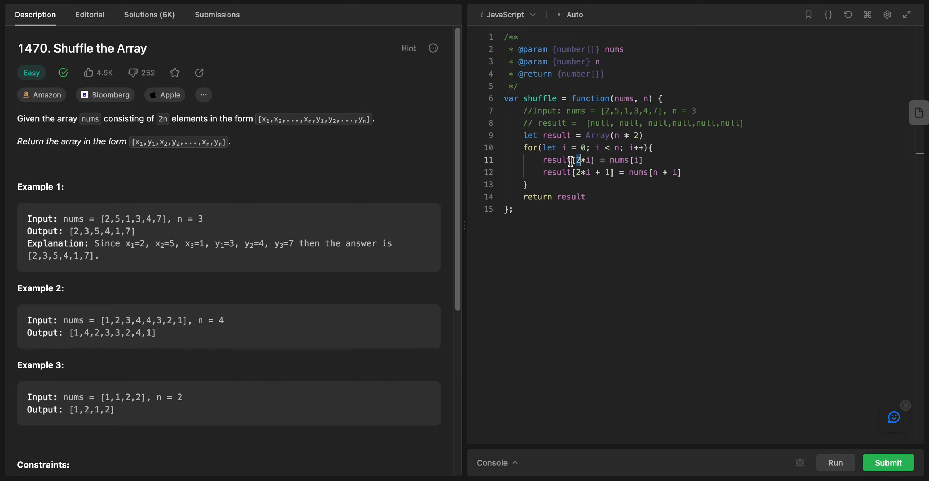
mouse_move(760, 111)
text(//)
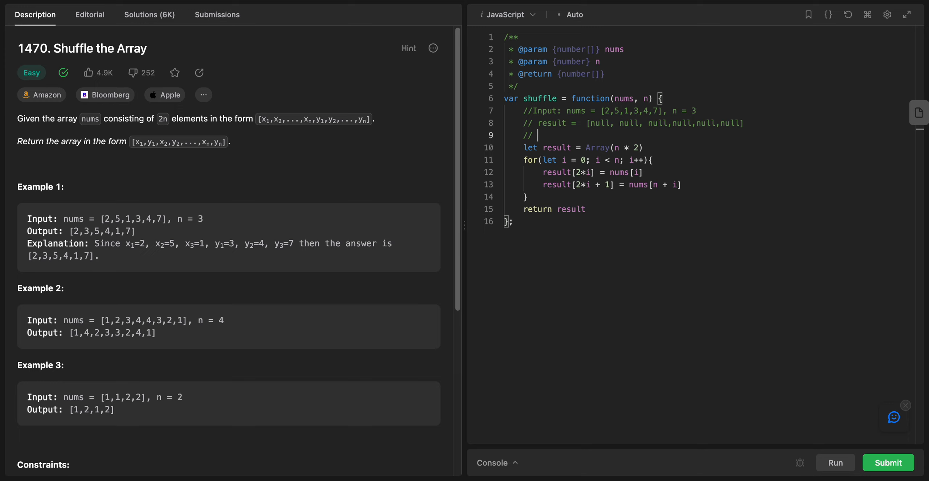
text(i = 0)
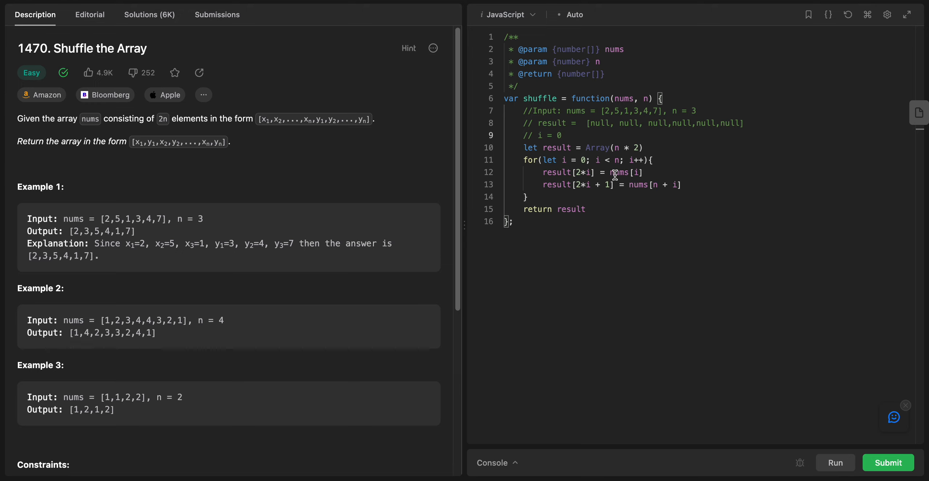
double_click(625, 173)
text(2)
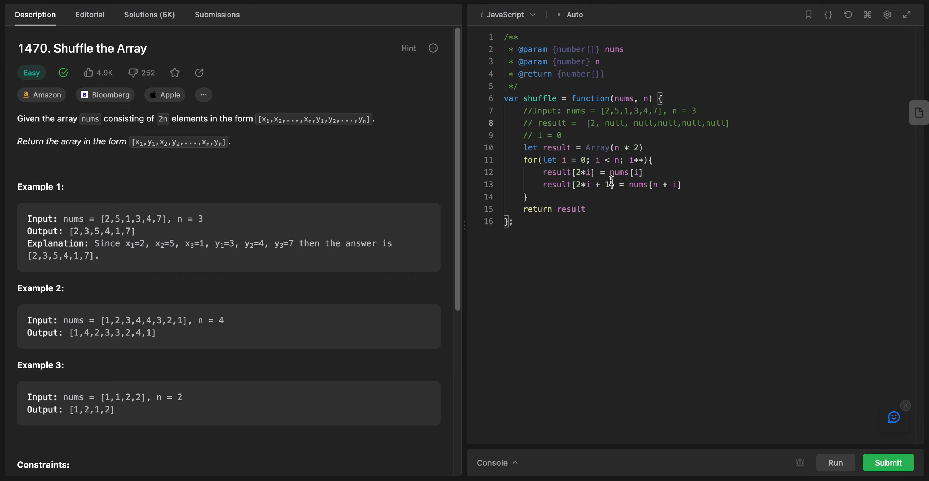
double_click(556, 185)
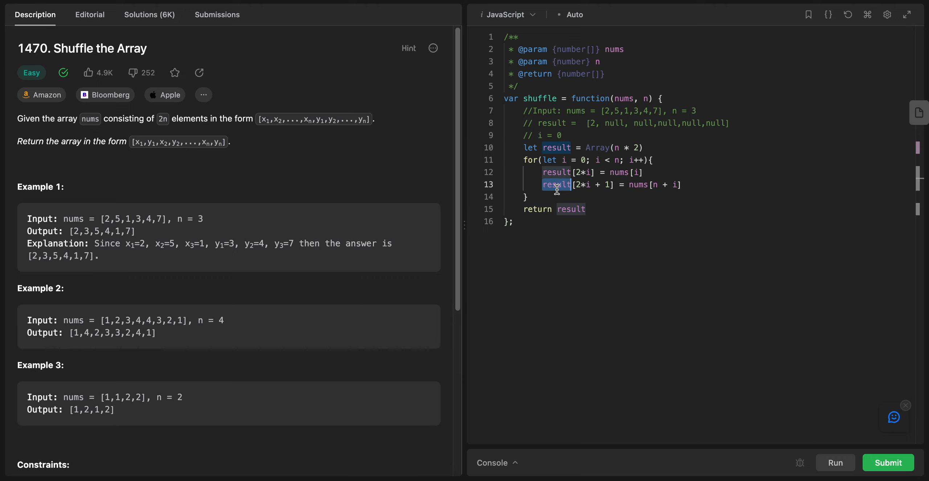
mouse_move(586, 187)
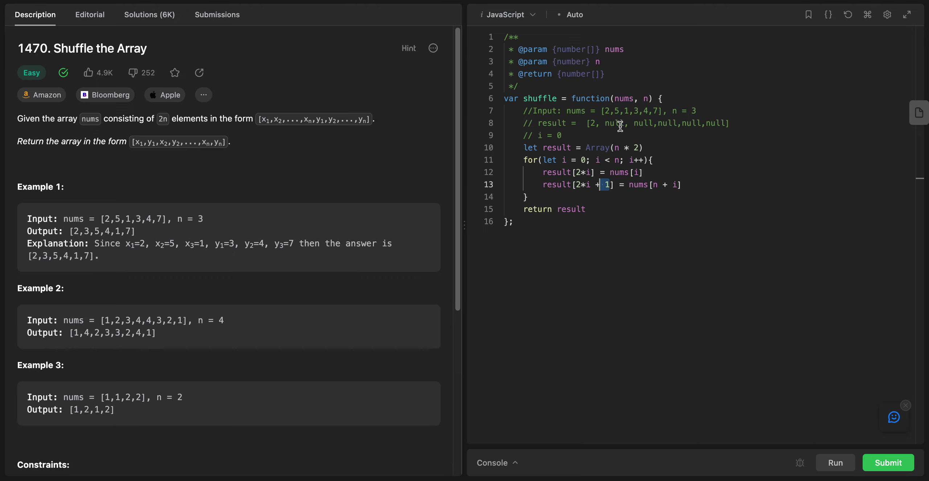
Set the second result slot to 3 and change the i comment to 1.
double_click(615, 122)
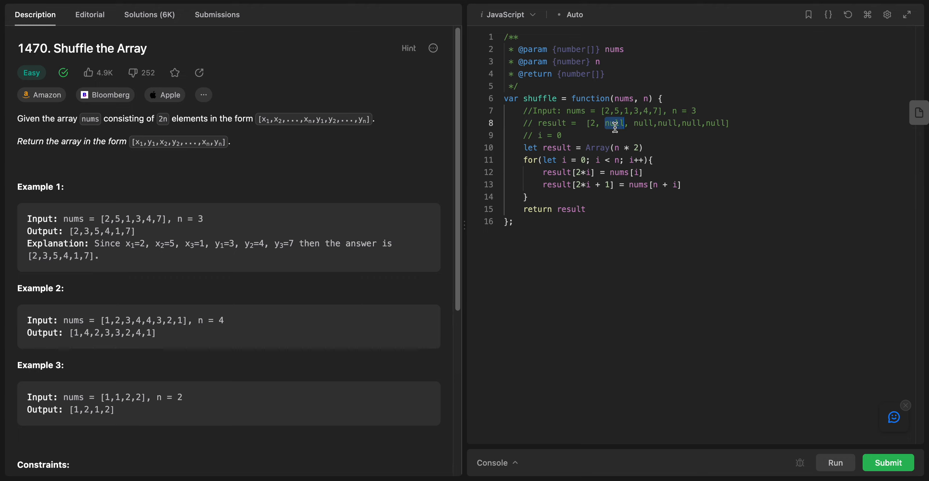
mouse_move(638, 193)
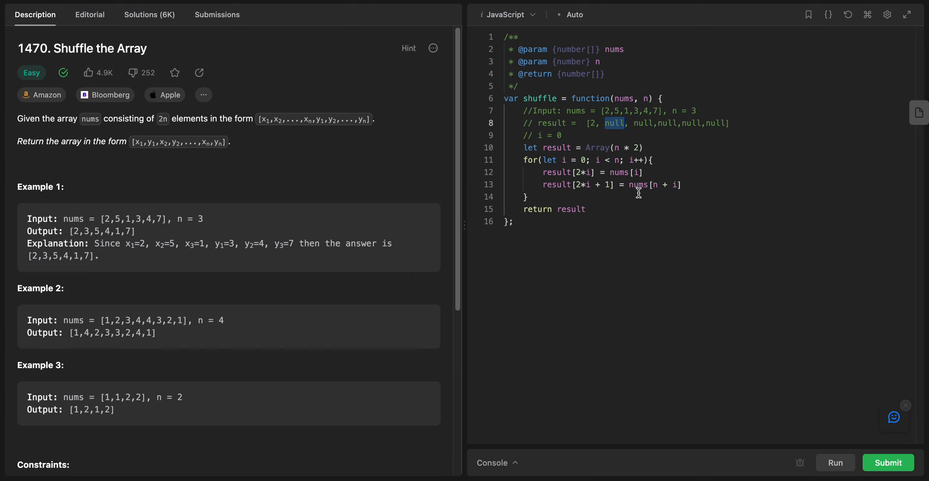
double_click(638, 184)
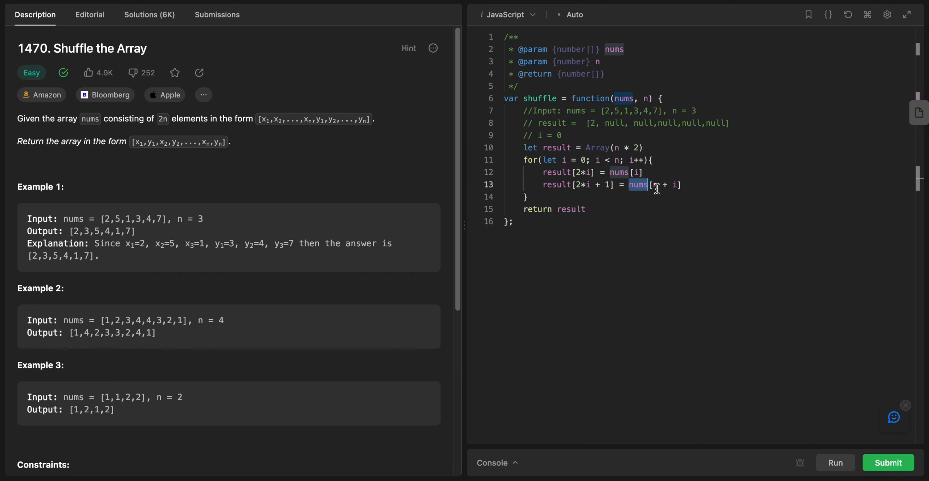
mouse_move(655, 160)
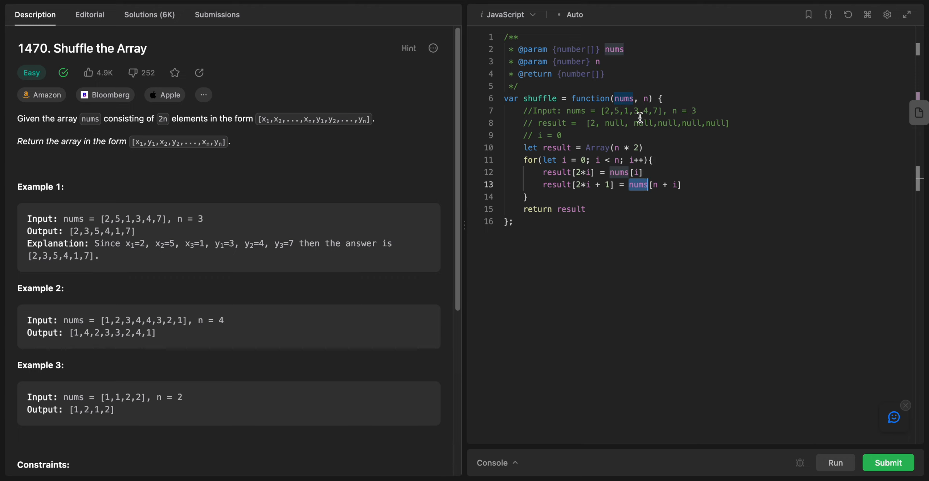
click(637, 111)
text(1)
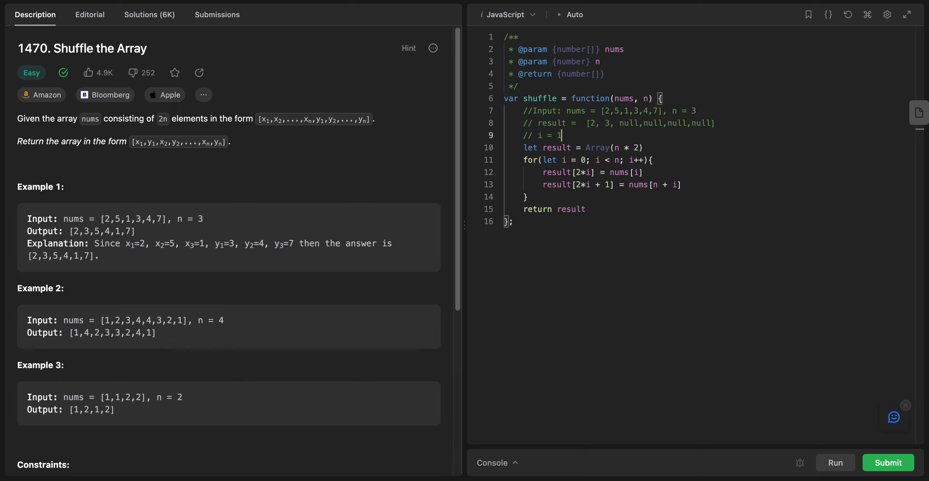
Fill the third and fourth result slots with 5 and 4 for i = 1.
double_click(556, 172)
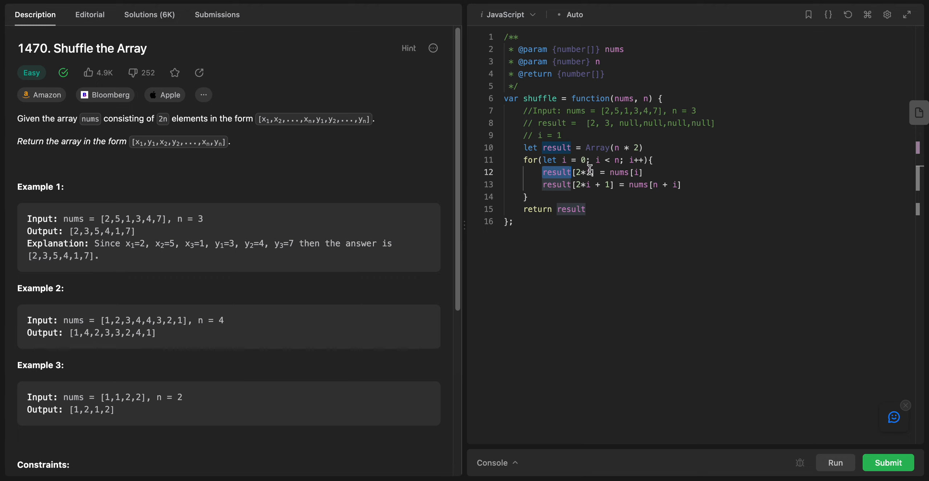
mouse_move(628, 123)
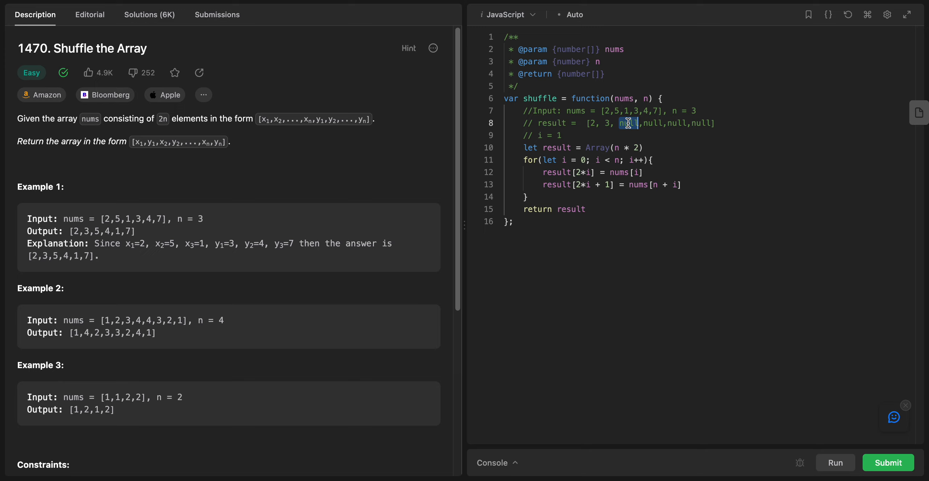
mouse_move(607, 174)
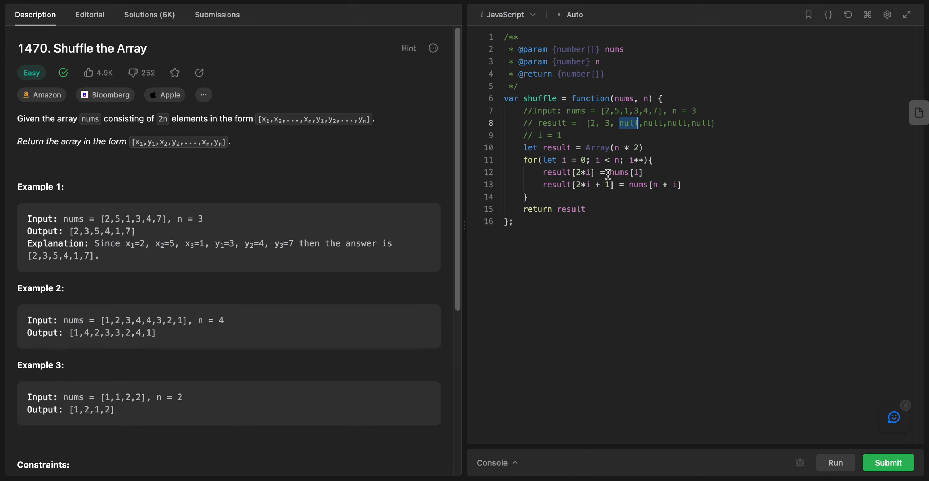
mouse_move(583, 138)
text(5)
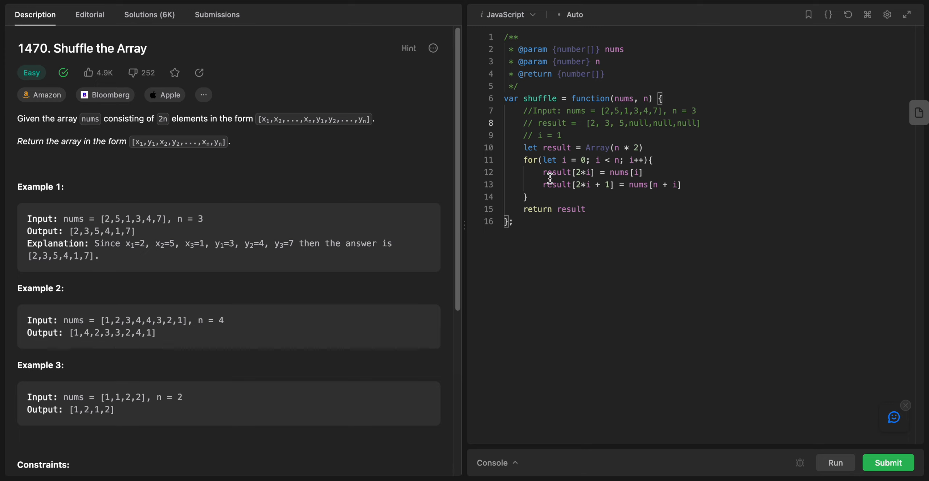
double_click(556, 185)
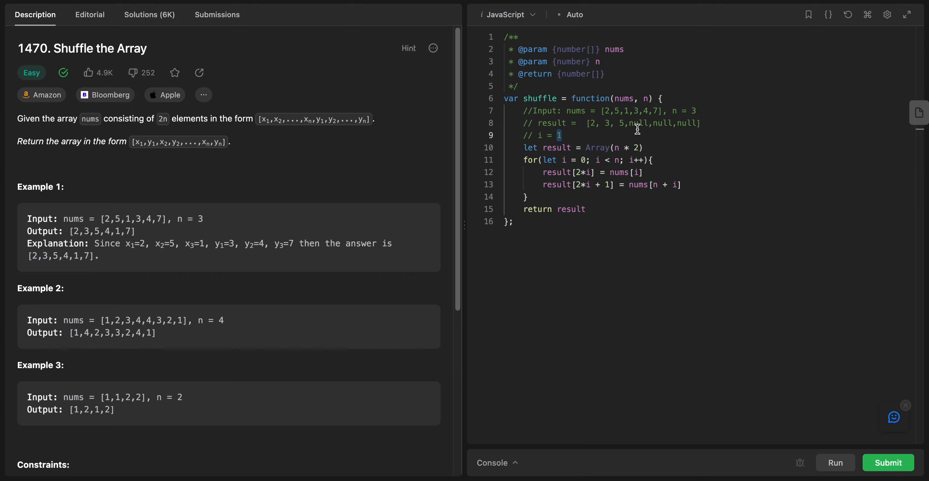
double_click(638, 122)
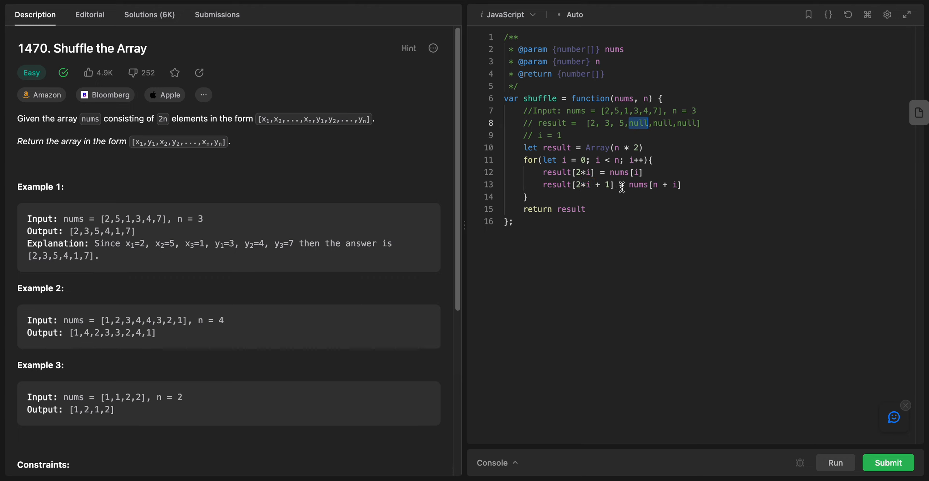
double_click(637, 185)
text(4)
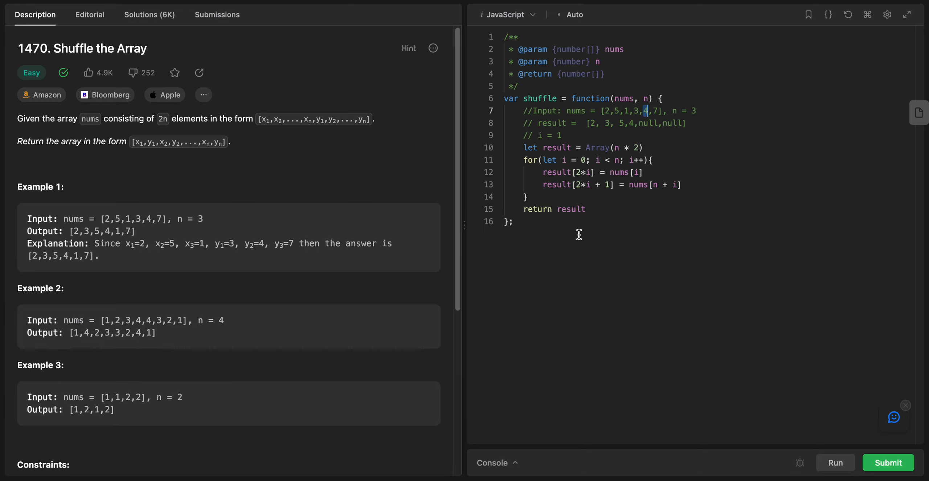
mouse_move(582, 151)
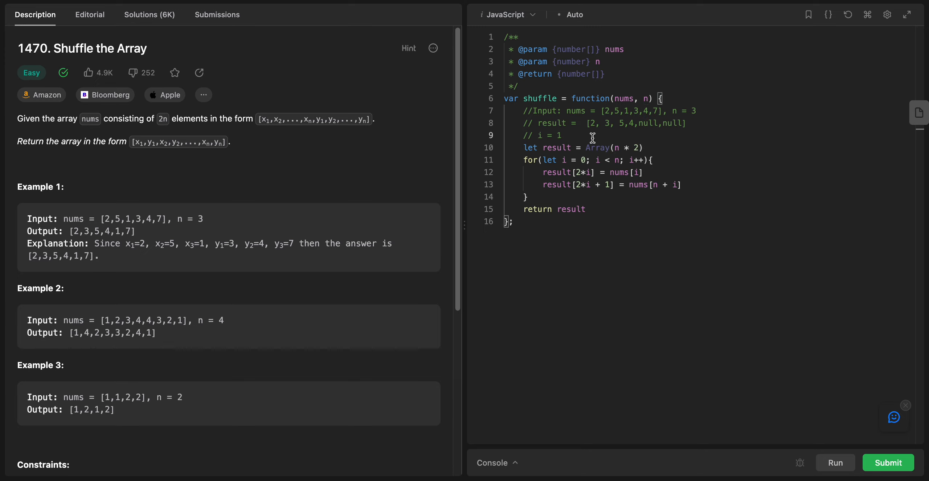
Set i to 2 and fill the last result slots with 1 and 7.
text(2)
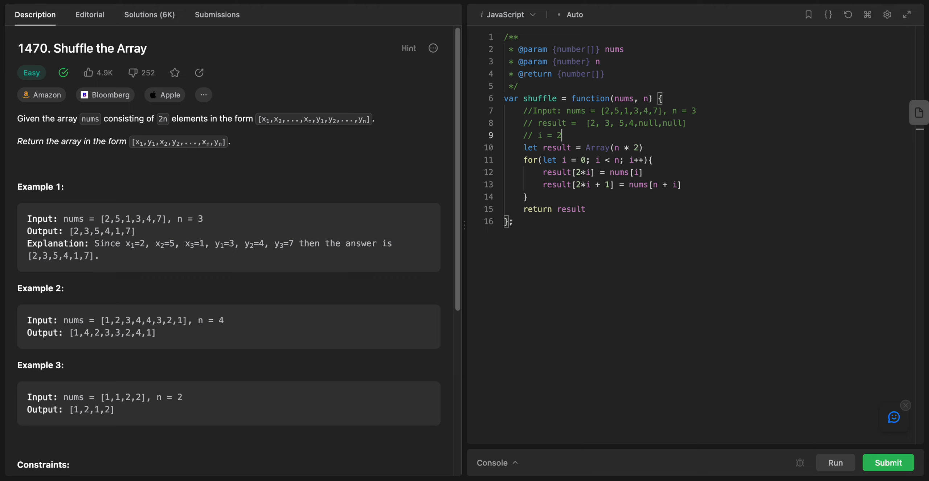
double_click(555, 172)
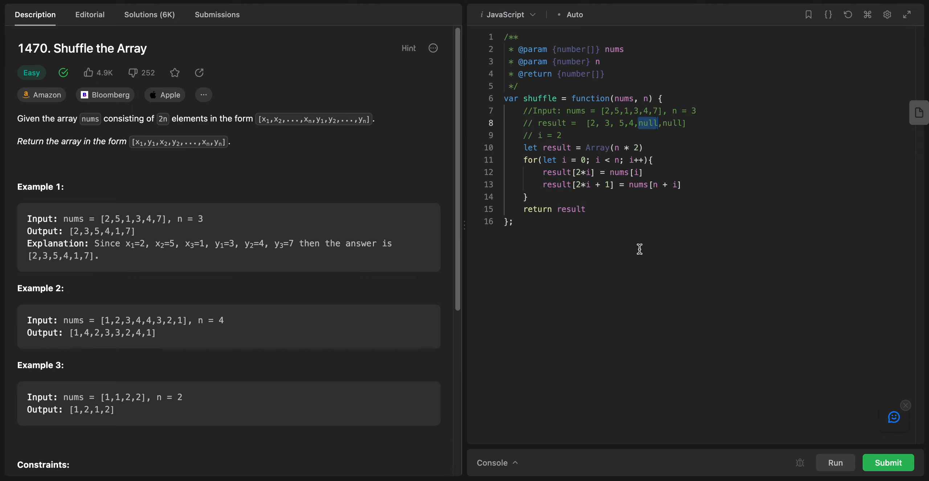
mouse_move(608, 170)
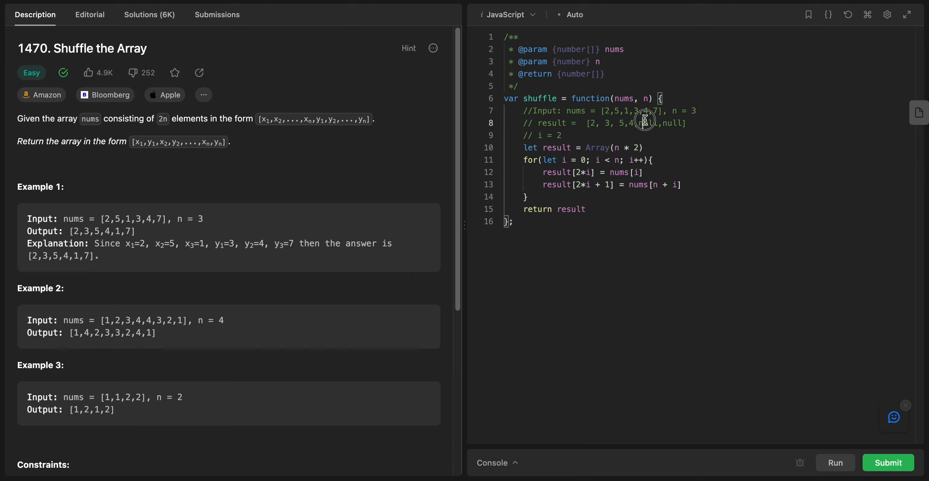
mouse_move(580, 188)
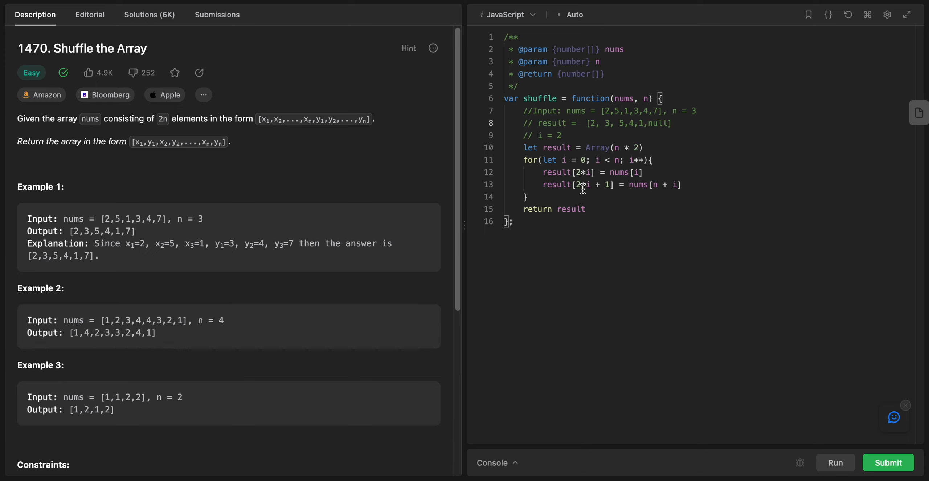
mouse_move(665, 128)
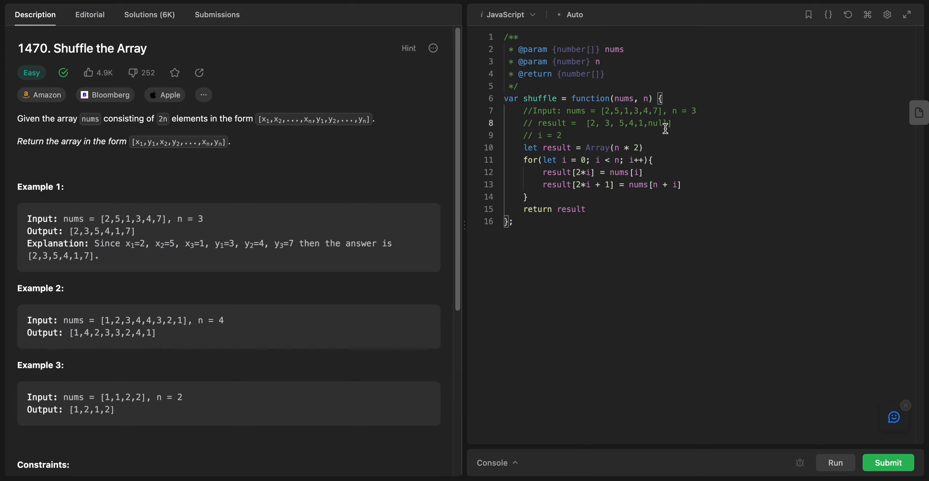
double_click(659, 124)
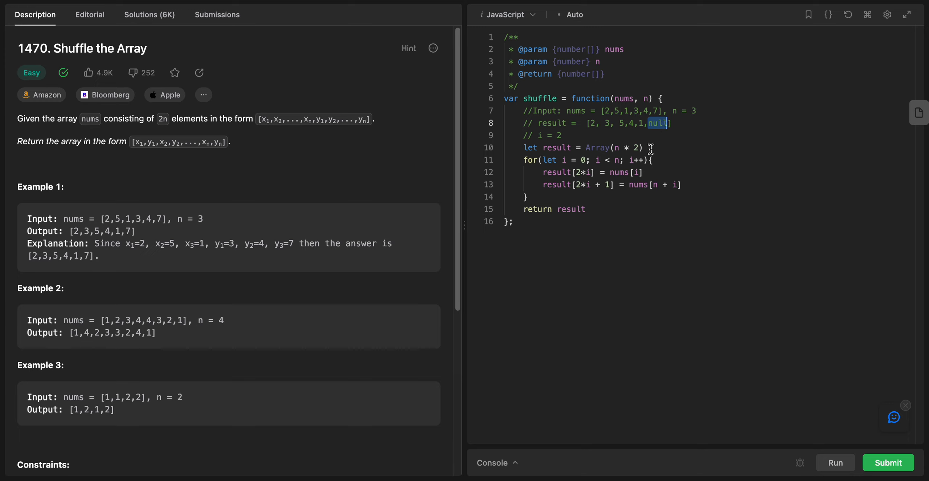
mouse_move(631, 192)
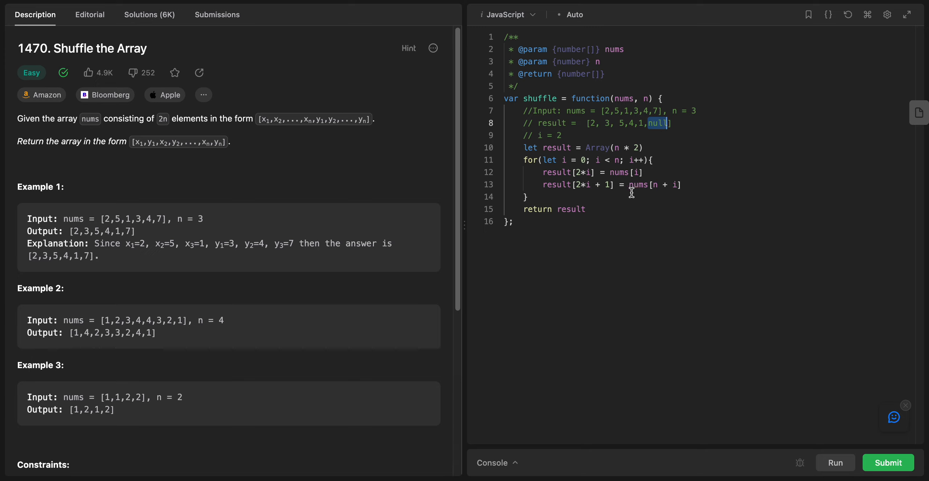
mouse_move(667, 185)
text(7)
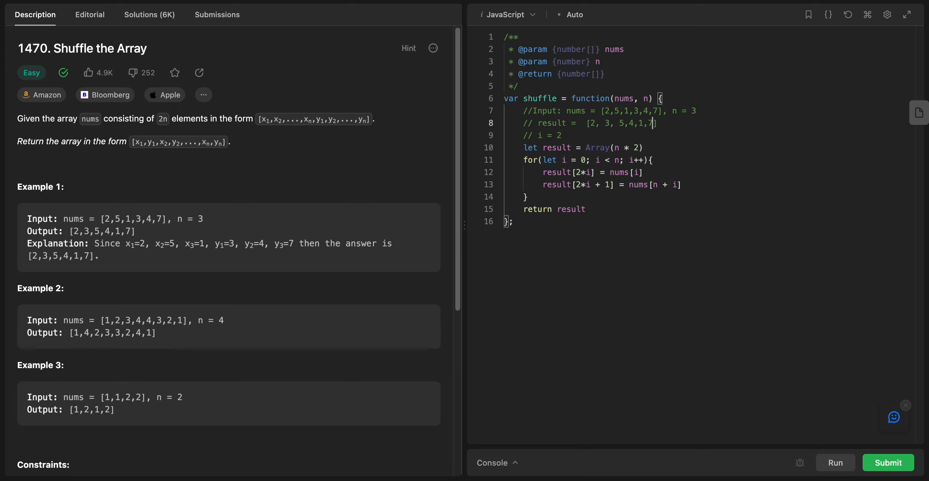
mouse_move(585, 205)
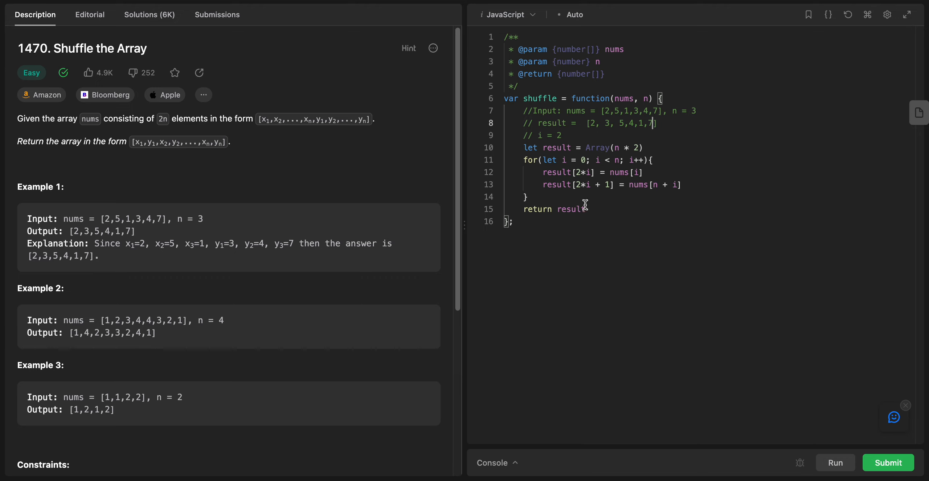
mouse_move(716, 186)
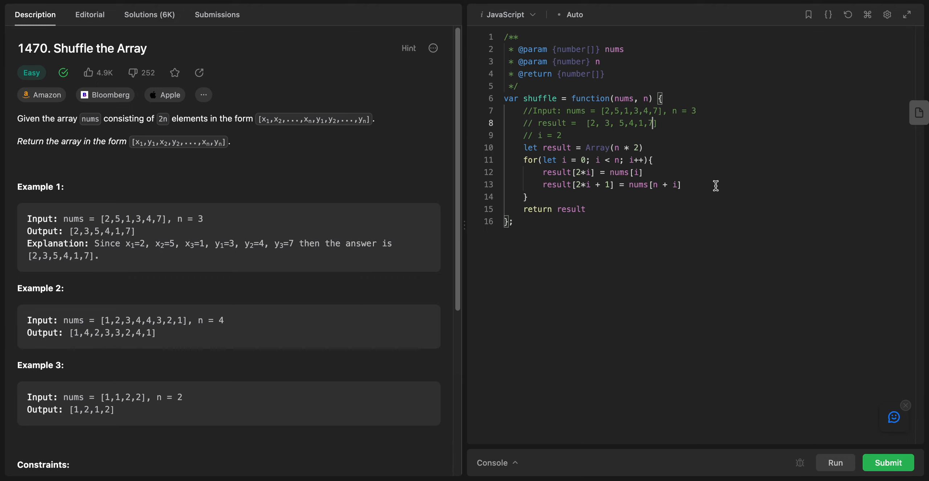